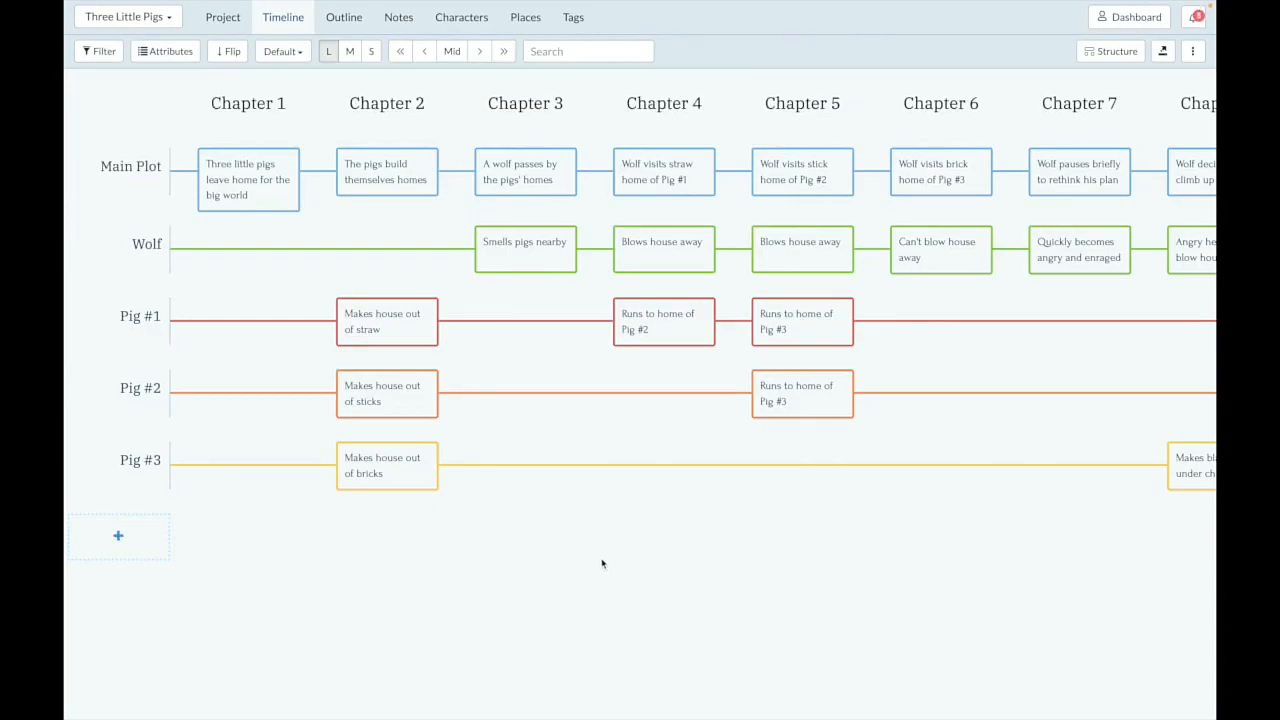
mouse_move(476, 562)
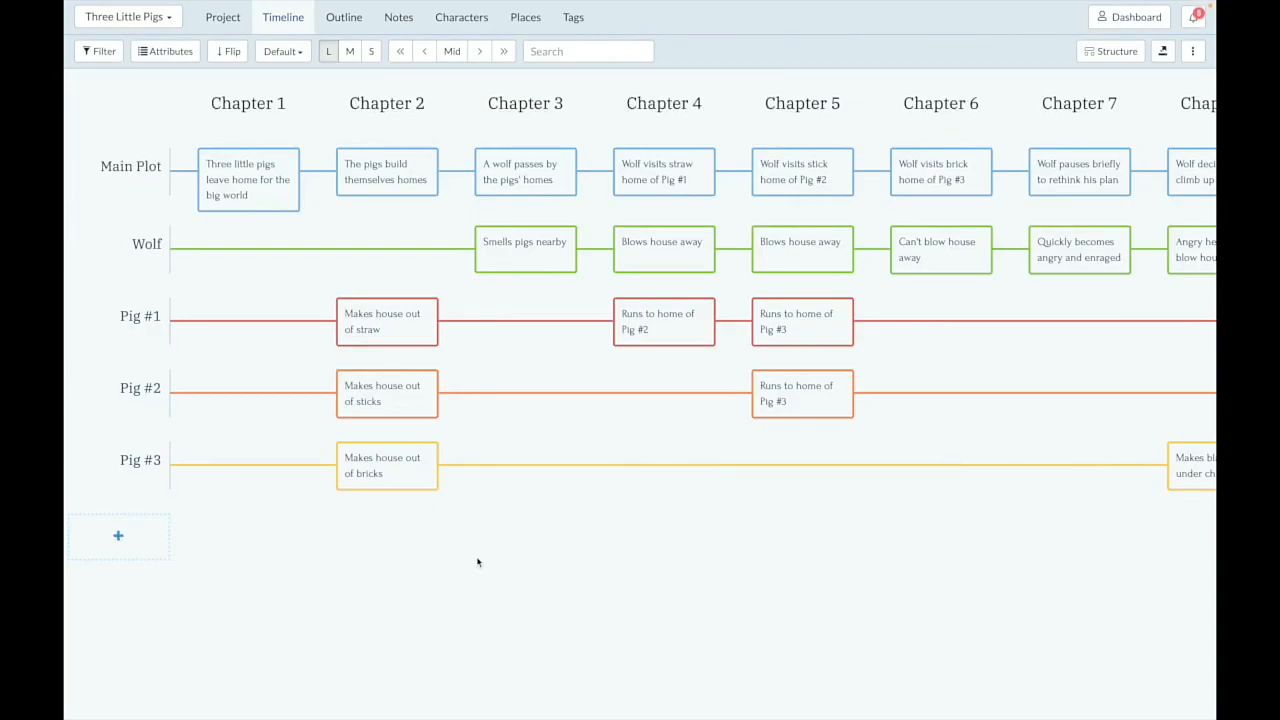
mouse_move(260, 564)
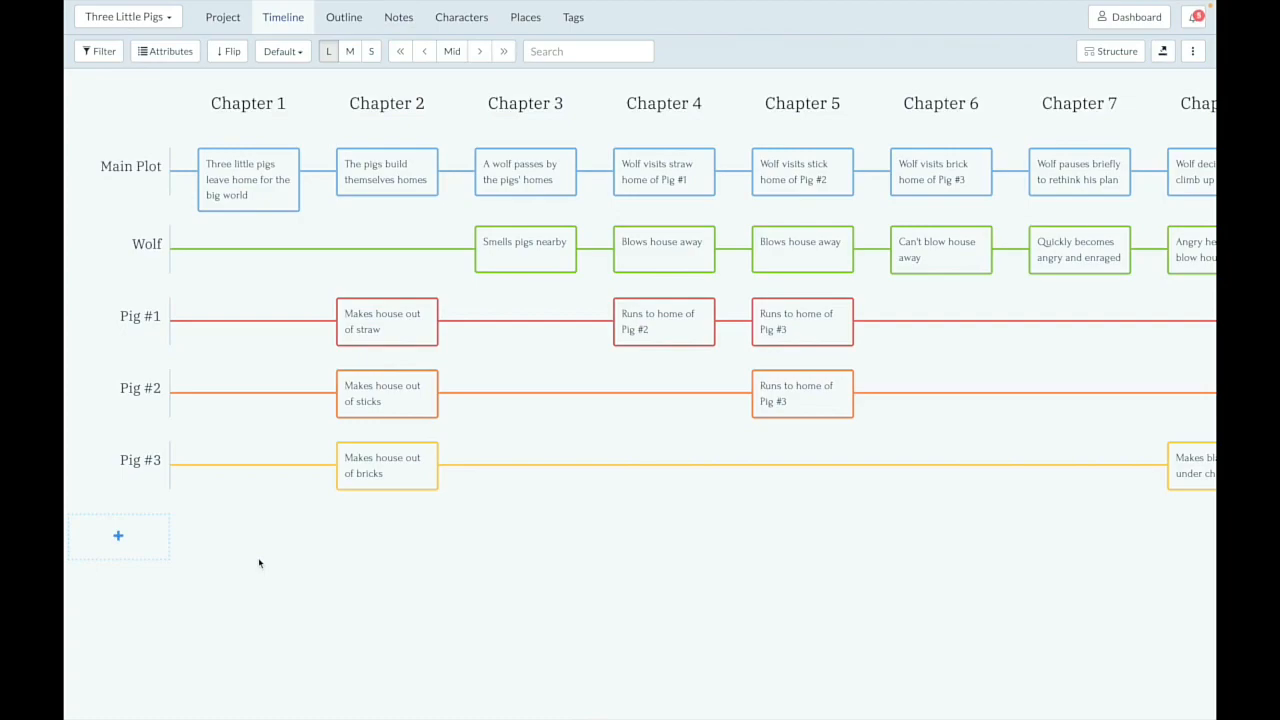
Step: Duplicate the Pig #3 plotline twice from its title toolbar
left_click(140, 458)
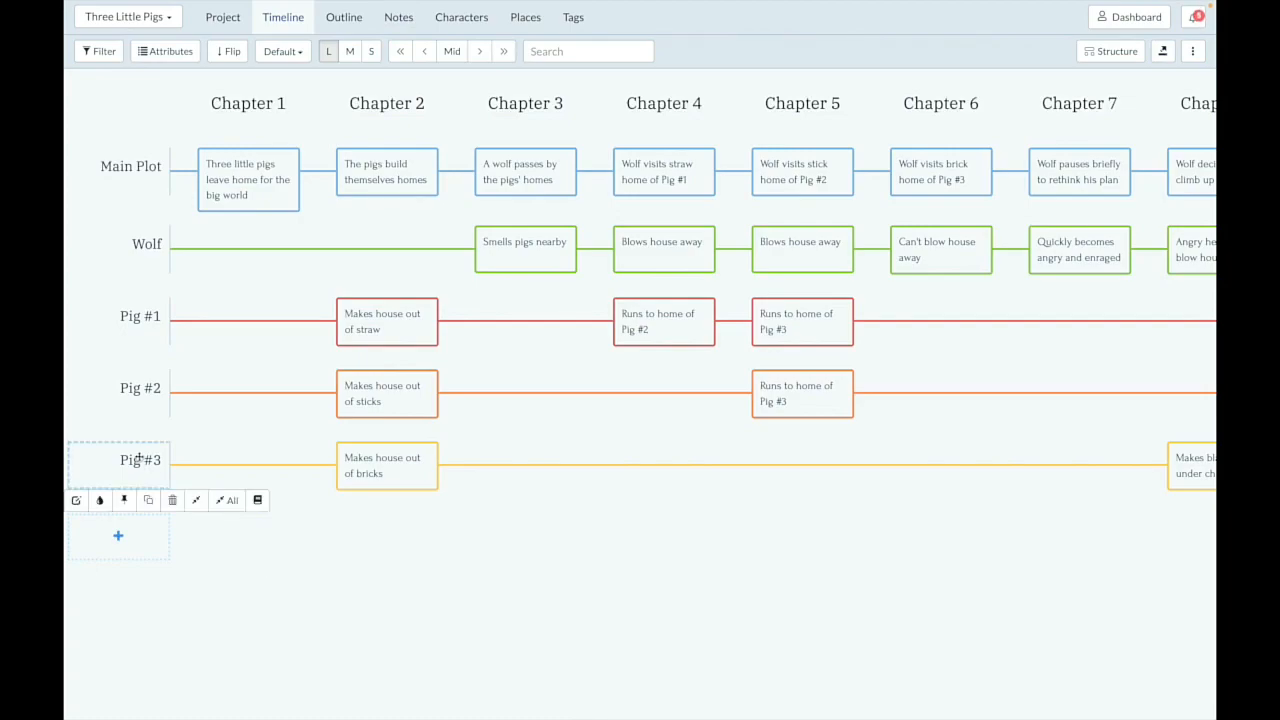
left_click(148, 500)
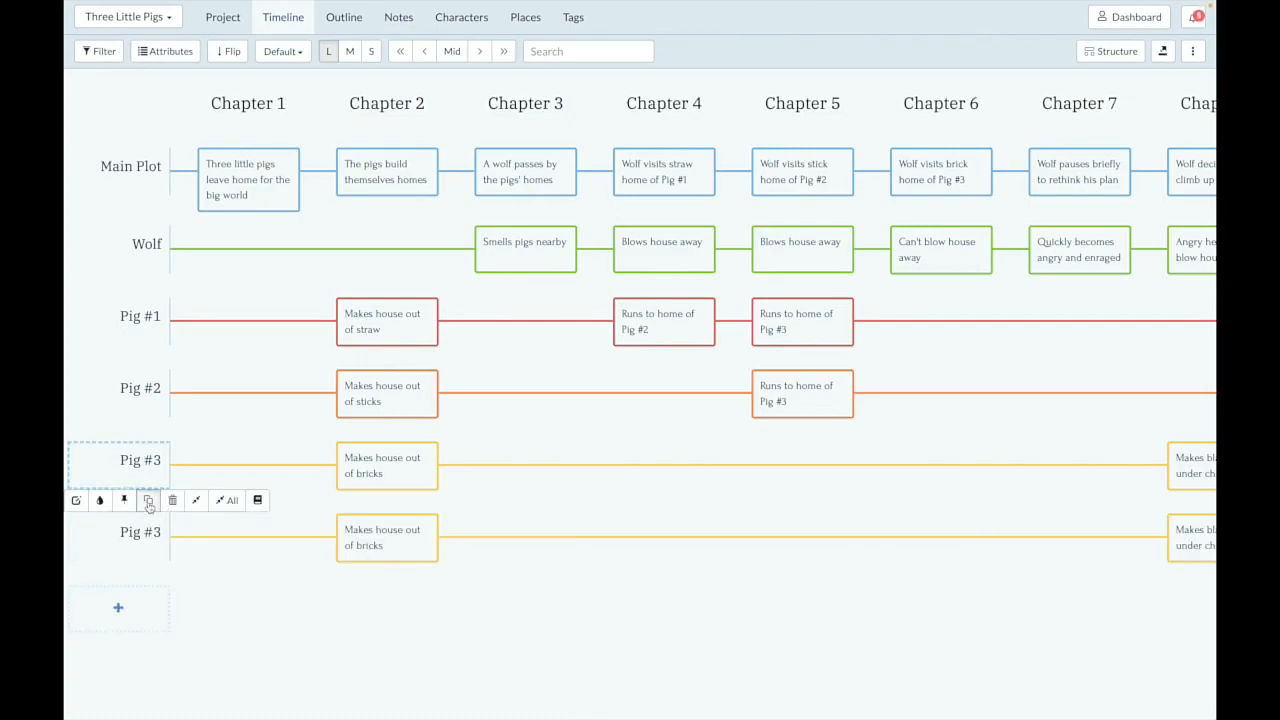
left_click(148, 500)
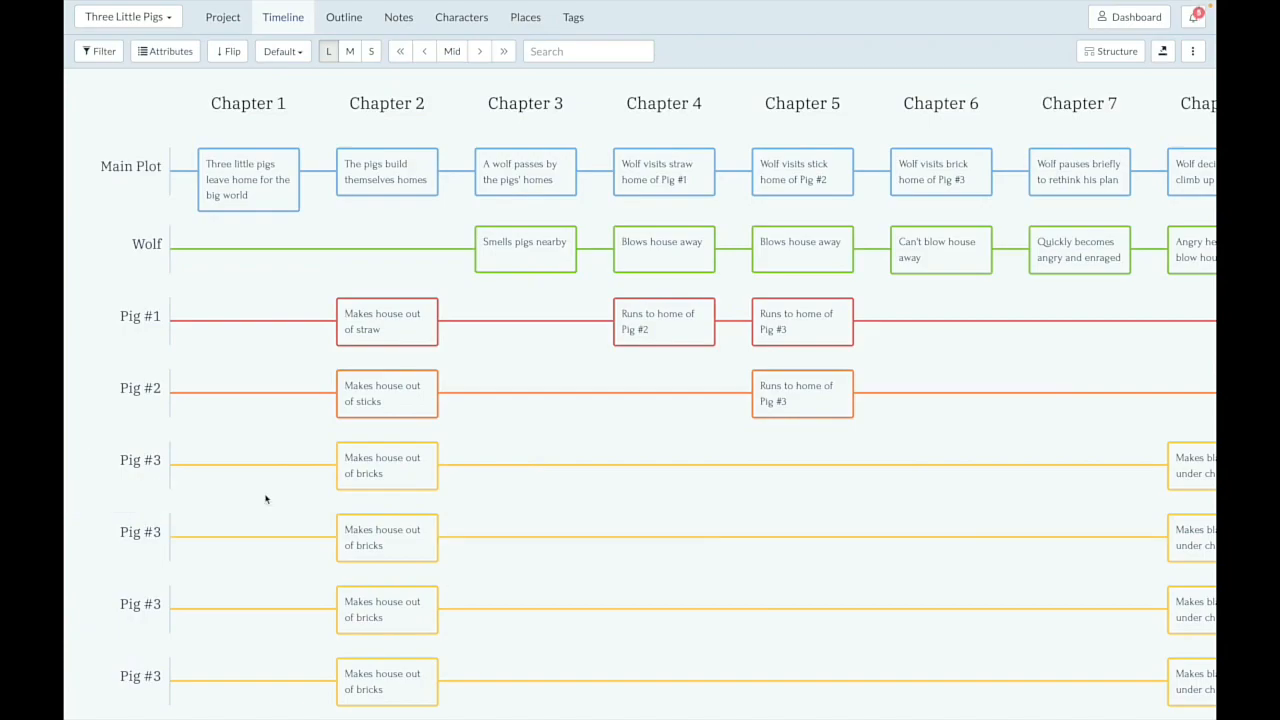
mouse_move(270, 516)
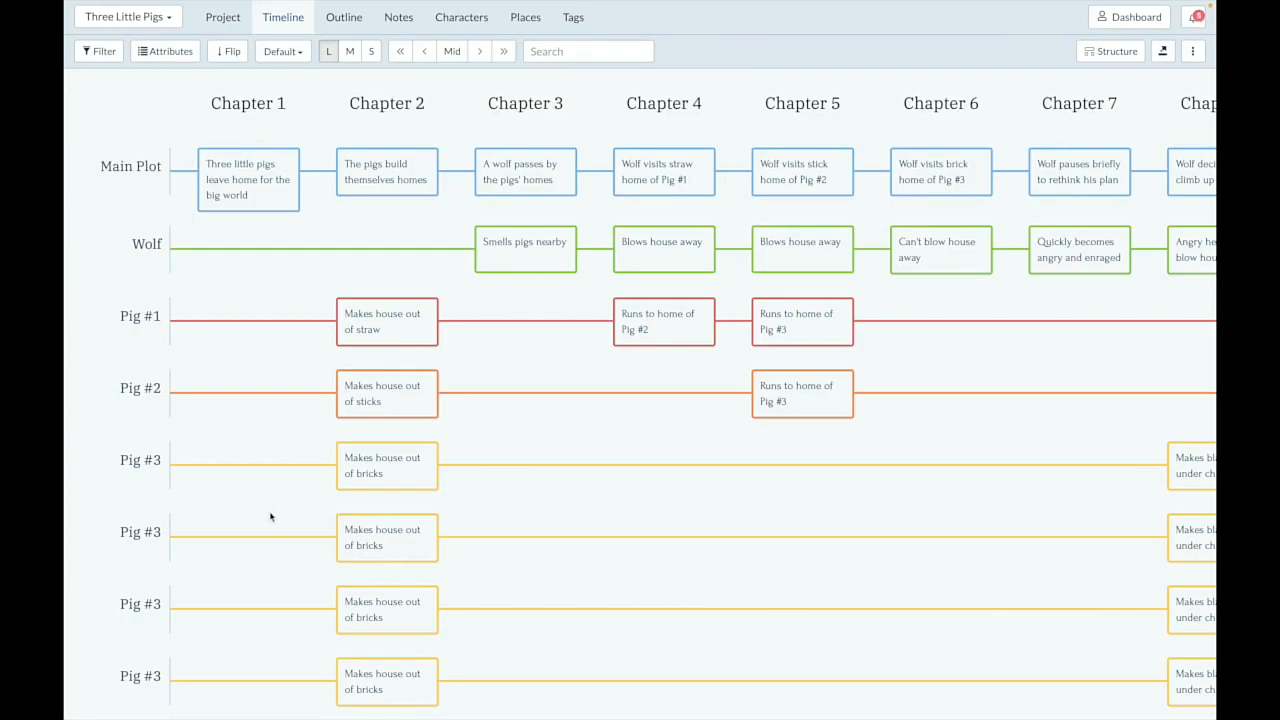
Step: Pin Pig #1 and then Wolf so they lead the timeline above Main Plot
left_click(140, 316)
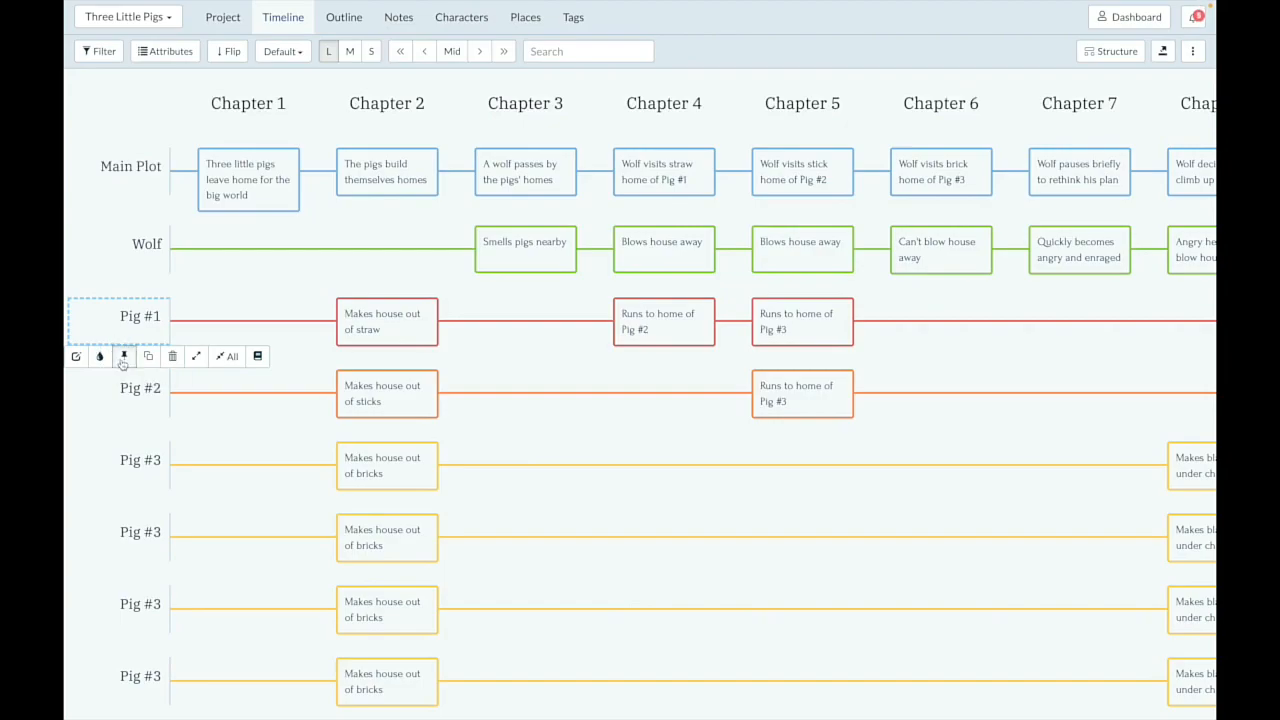
left_click(124, 356)
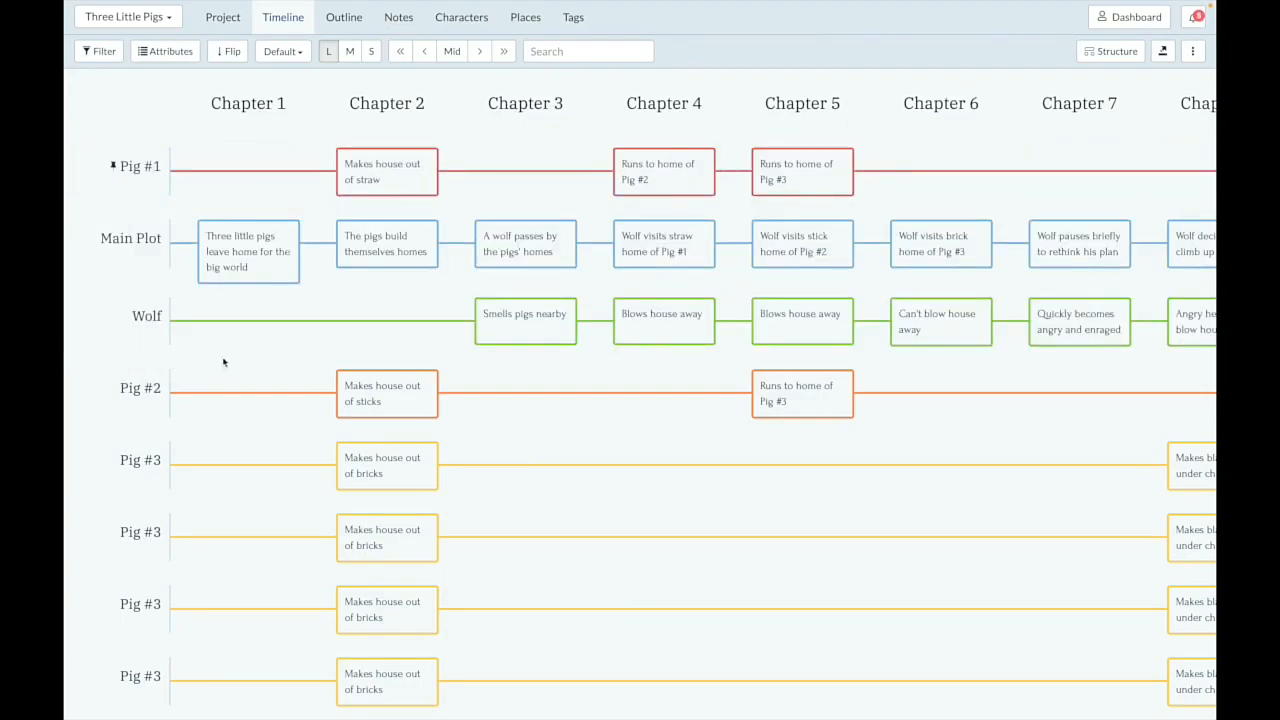
mouse_move(256, 360)
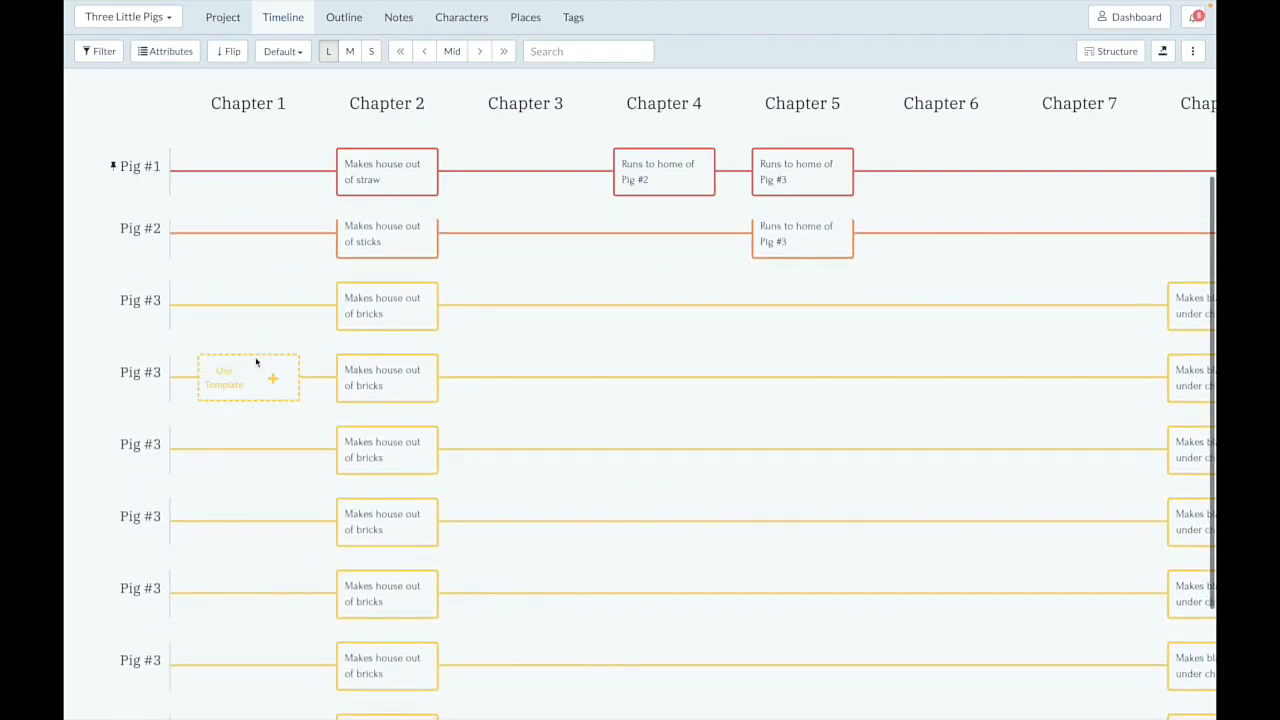
scroll("right", 3)
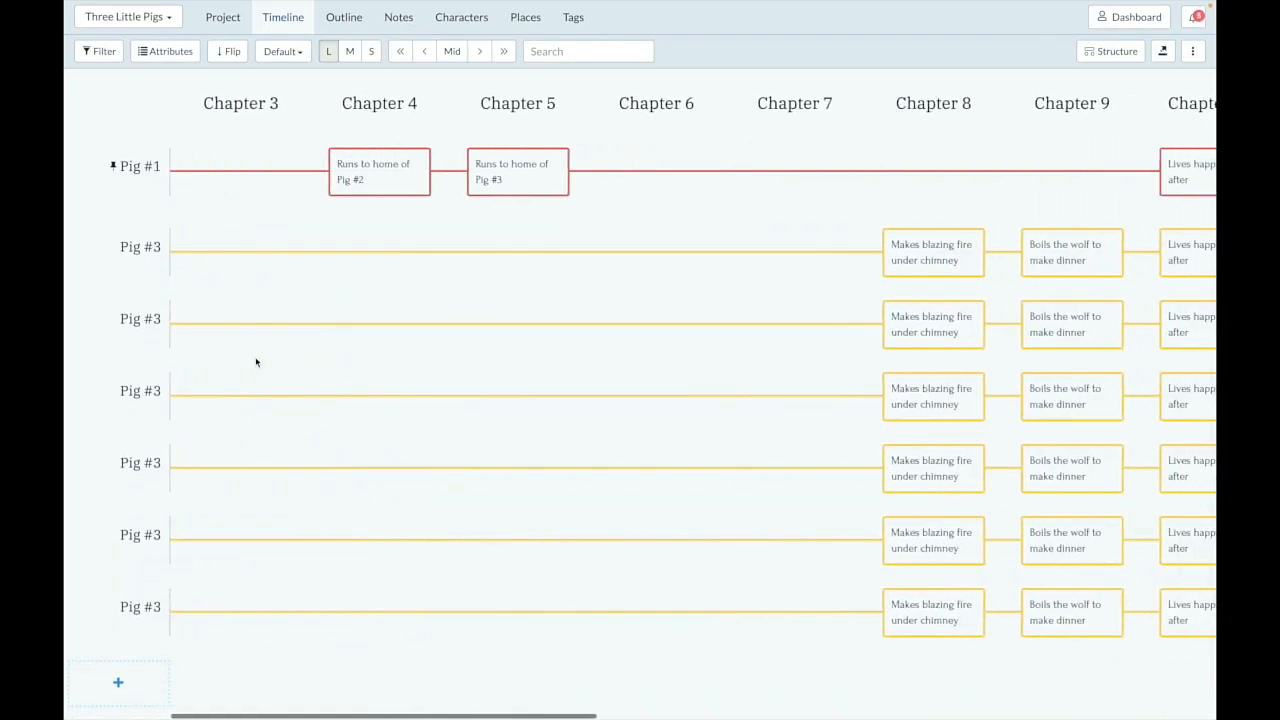
scroll("left", 3)
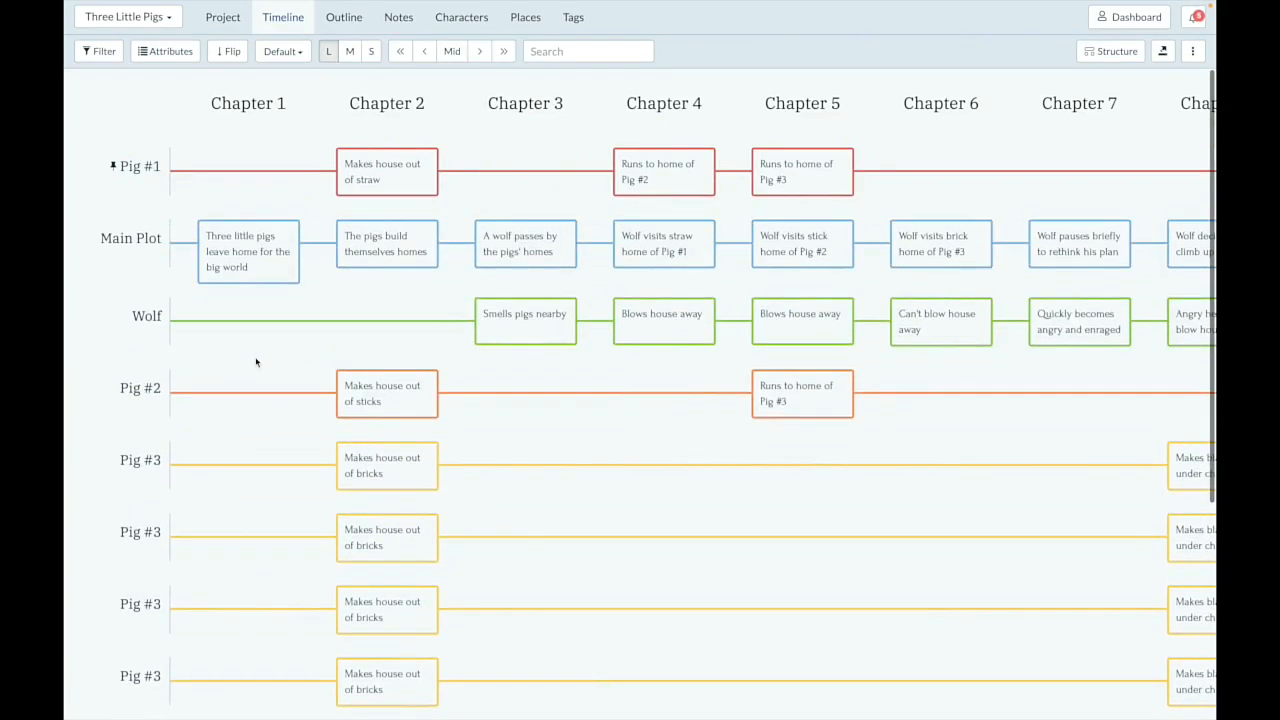
left_click(148, 316)
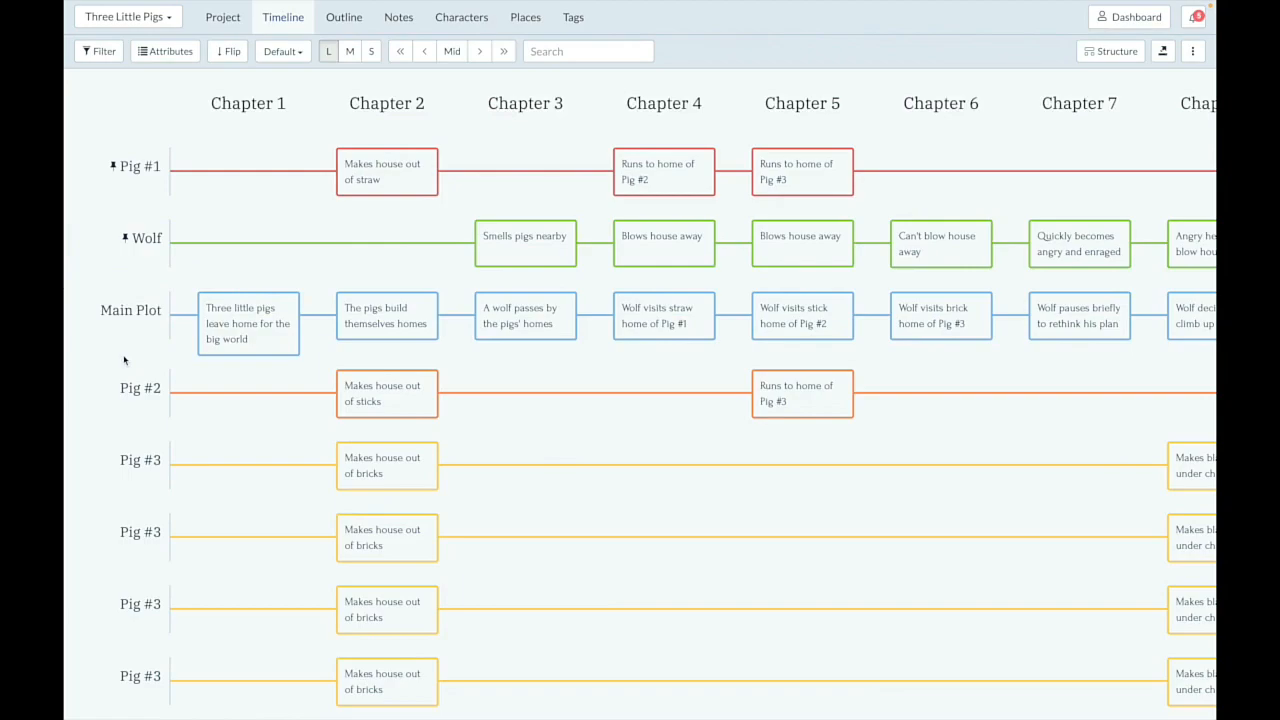
scroll("down", 3)
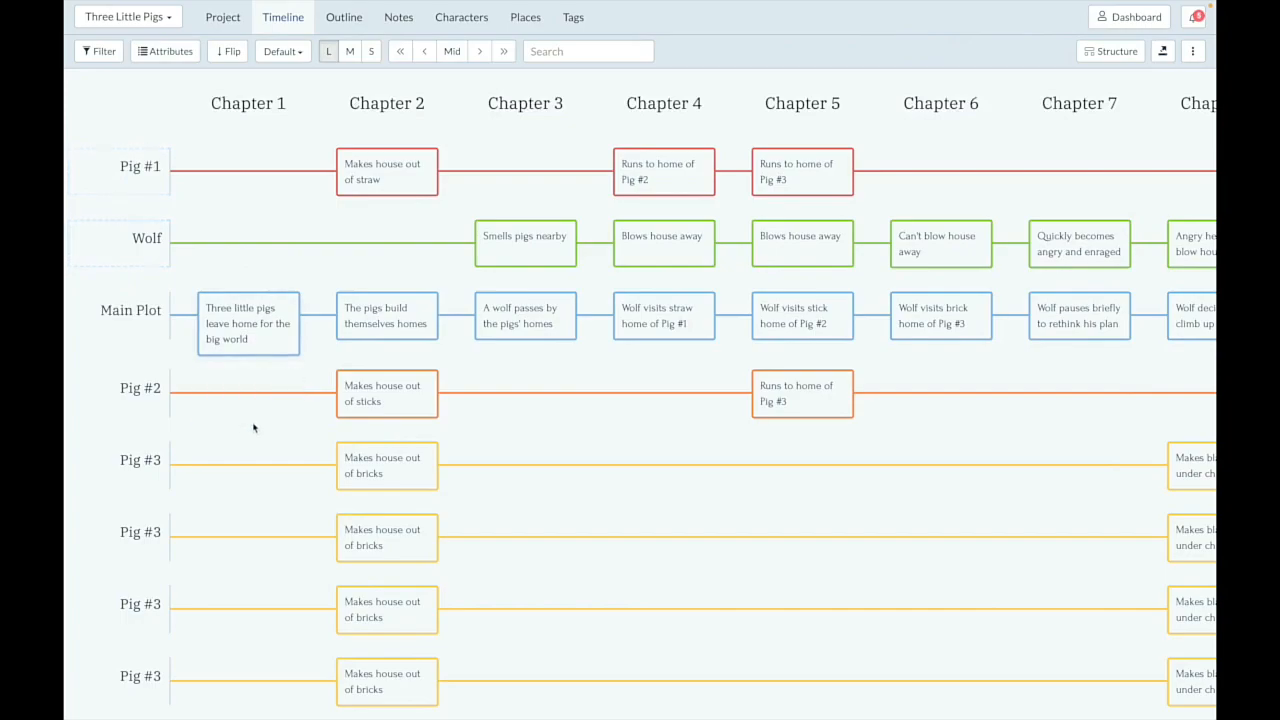
mouse_move(252, 438)
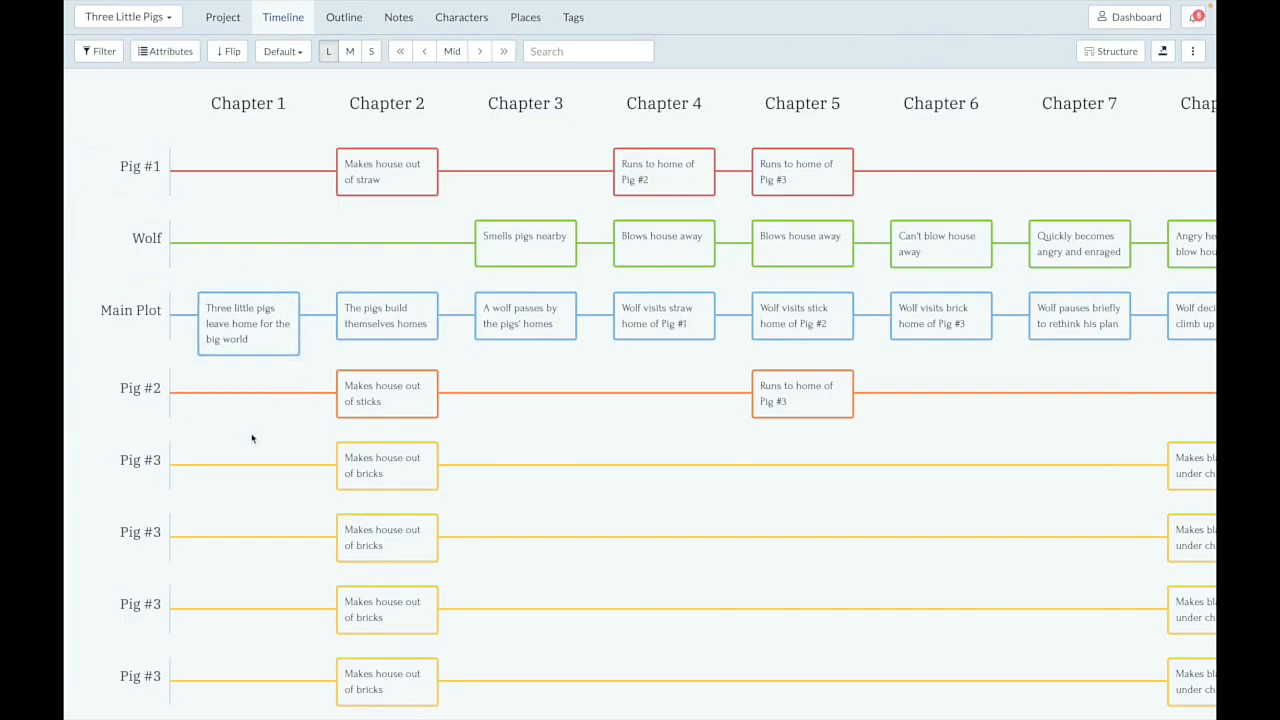
mouse_move(248, 392)
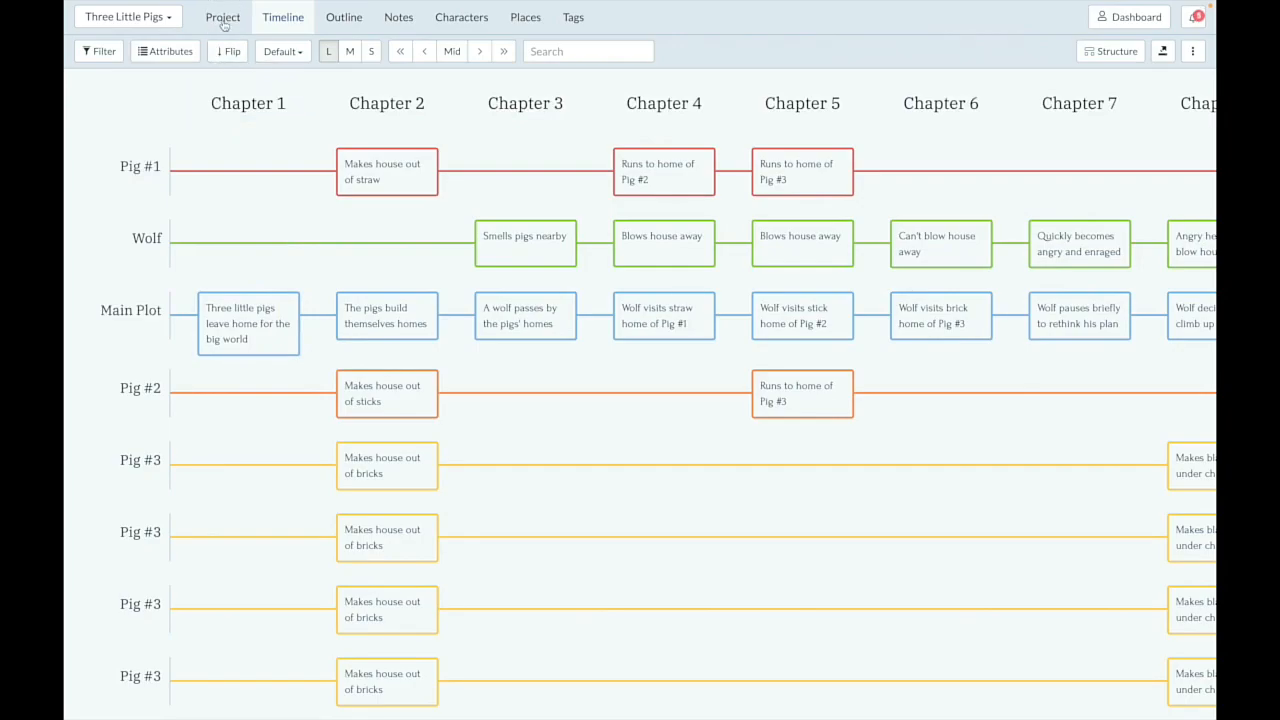
Step: Create 'Three Little Pigs - copy', save and open it, and view its timeline
left_click(222, 16)
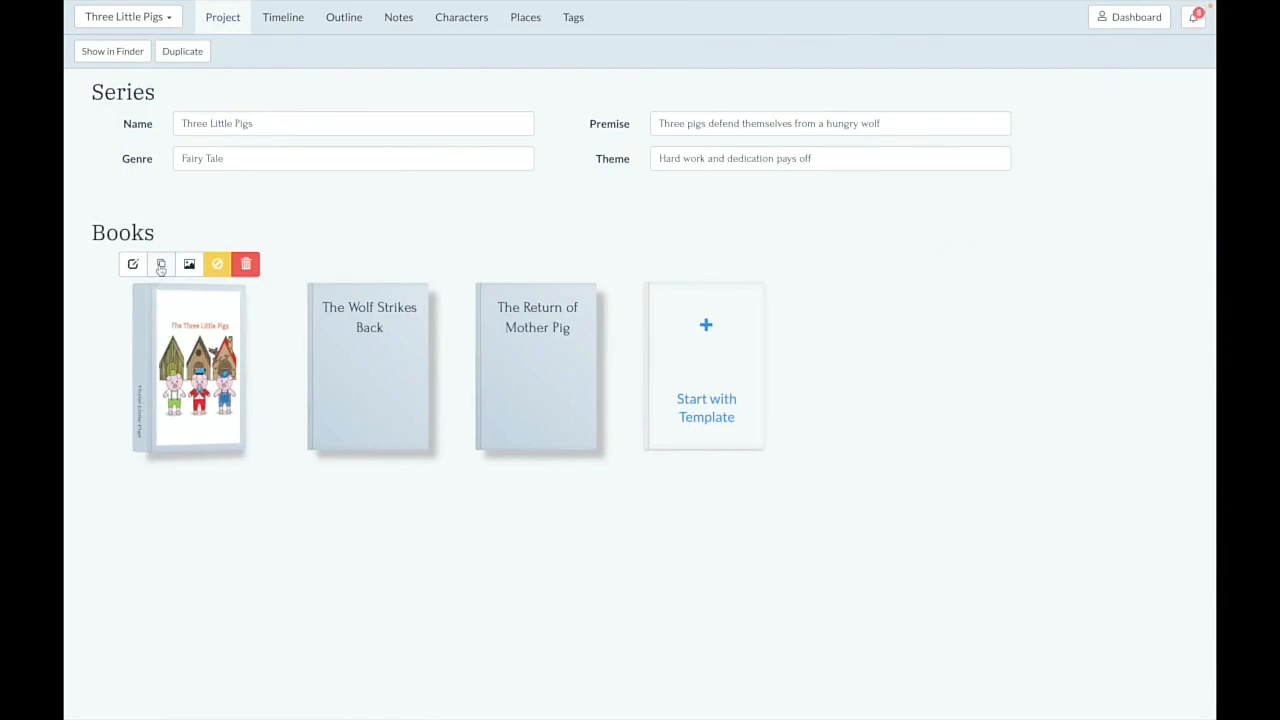
mouse_move(160, 264)
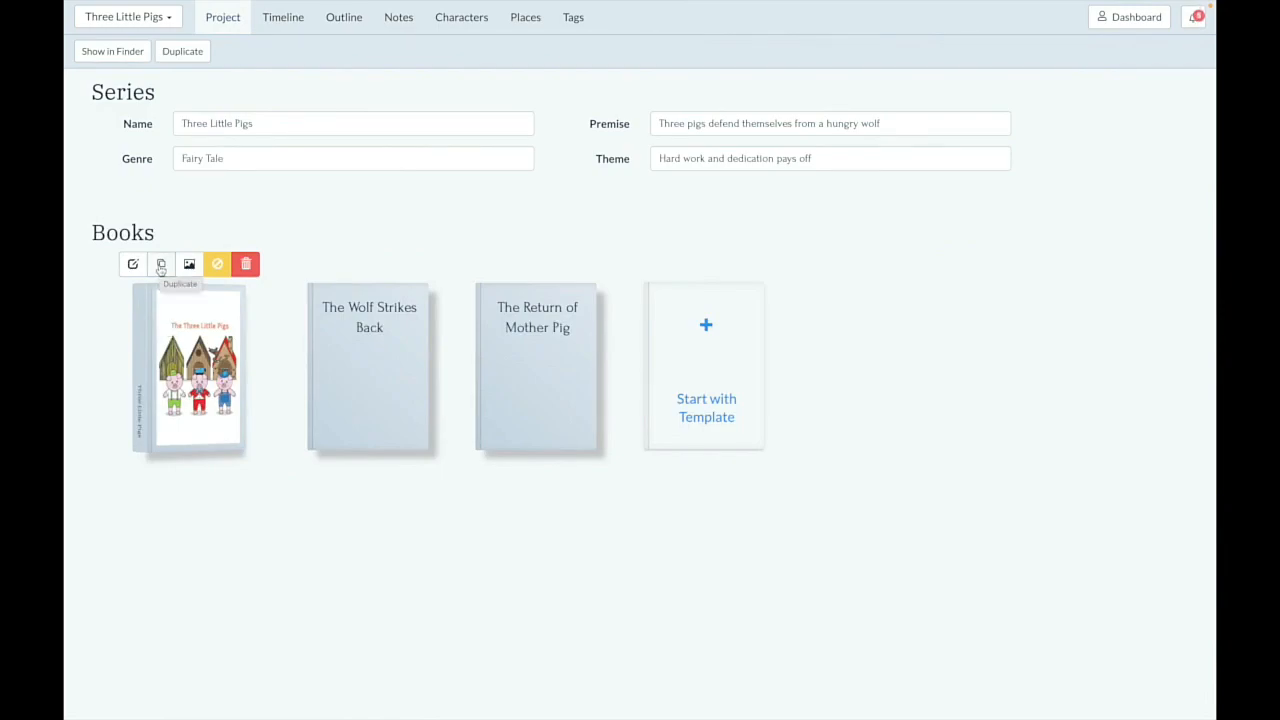
left_click(160, 264)
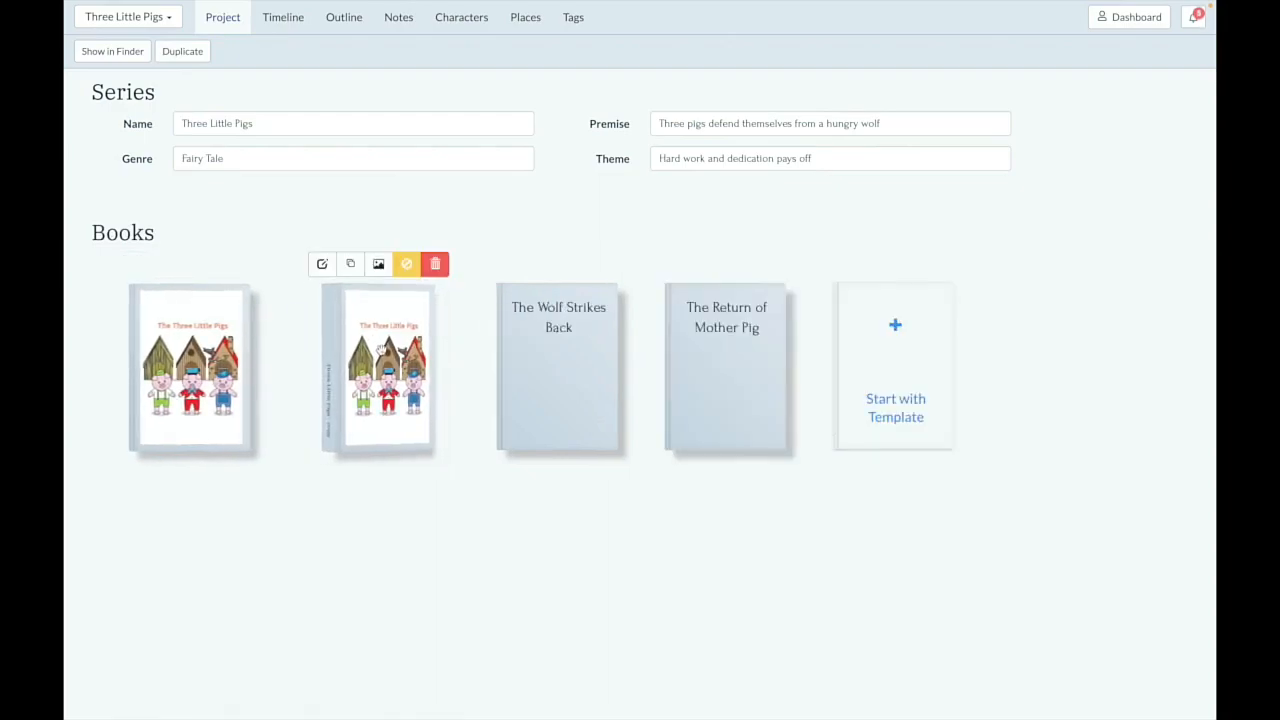
mouse_move(332, 436)
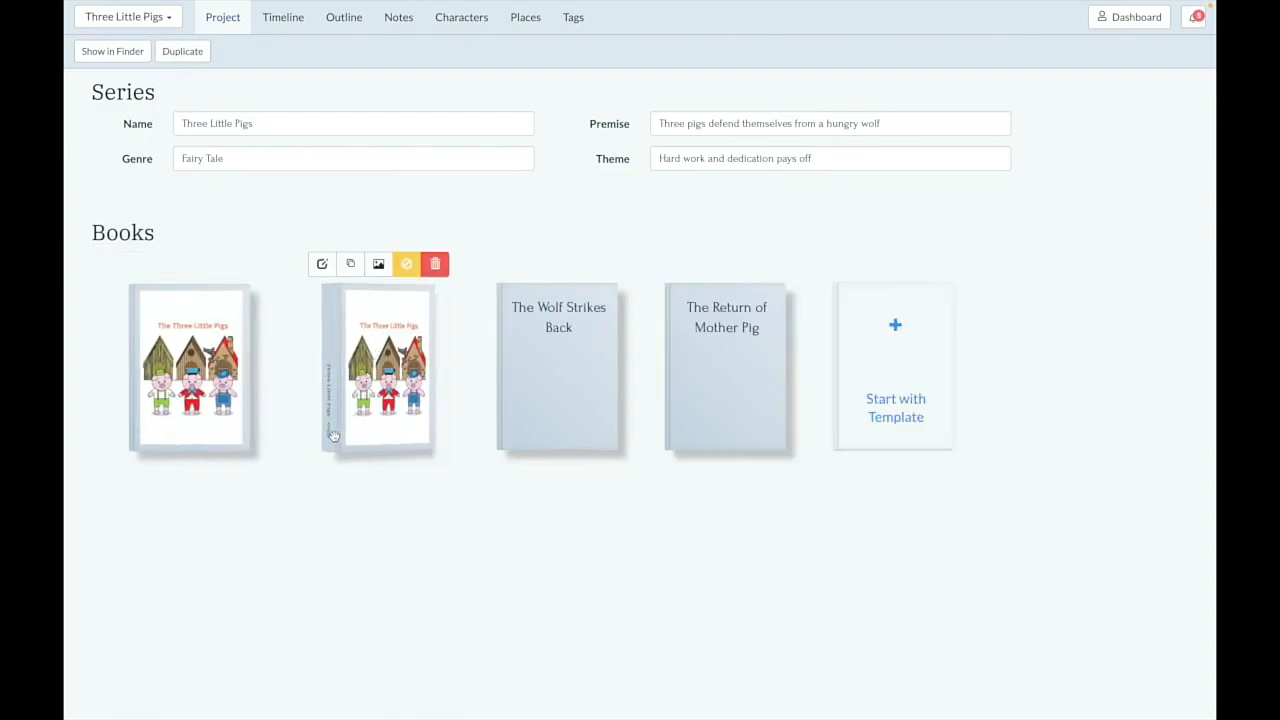
left_click(350, 264)
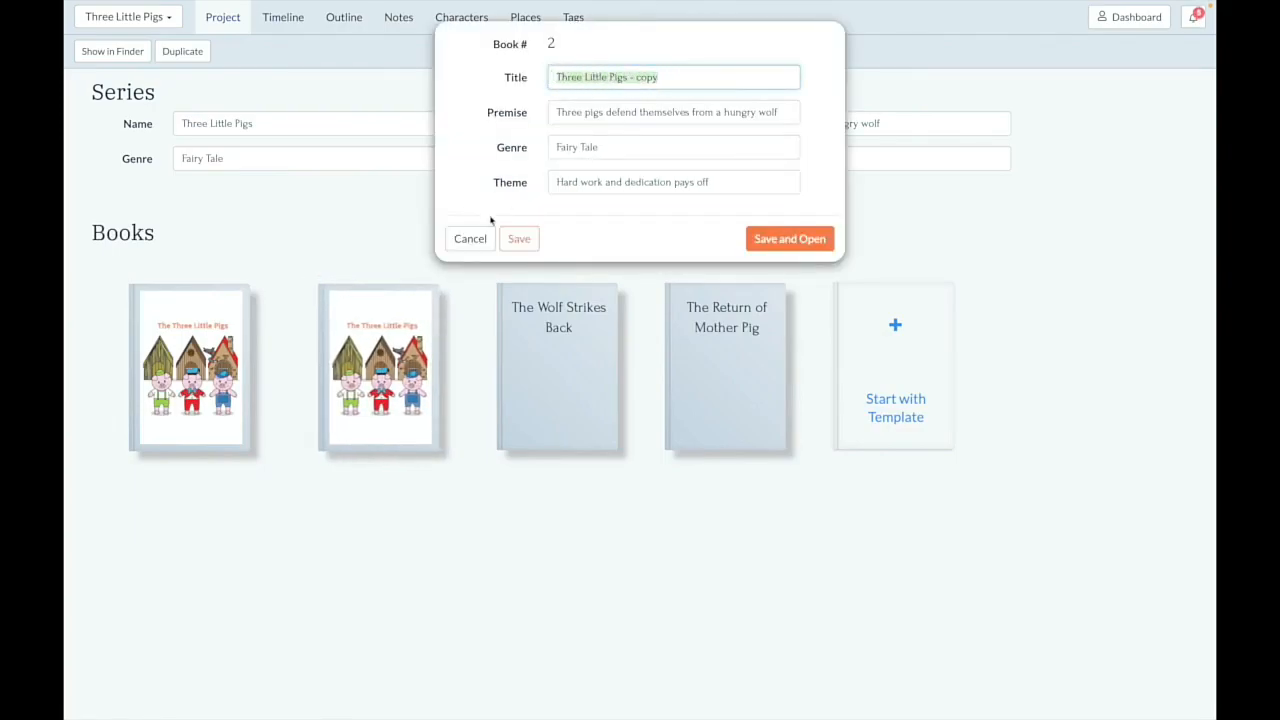
left_click(518, 238)
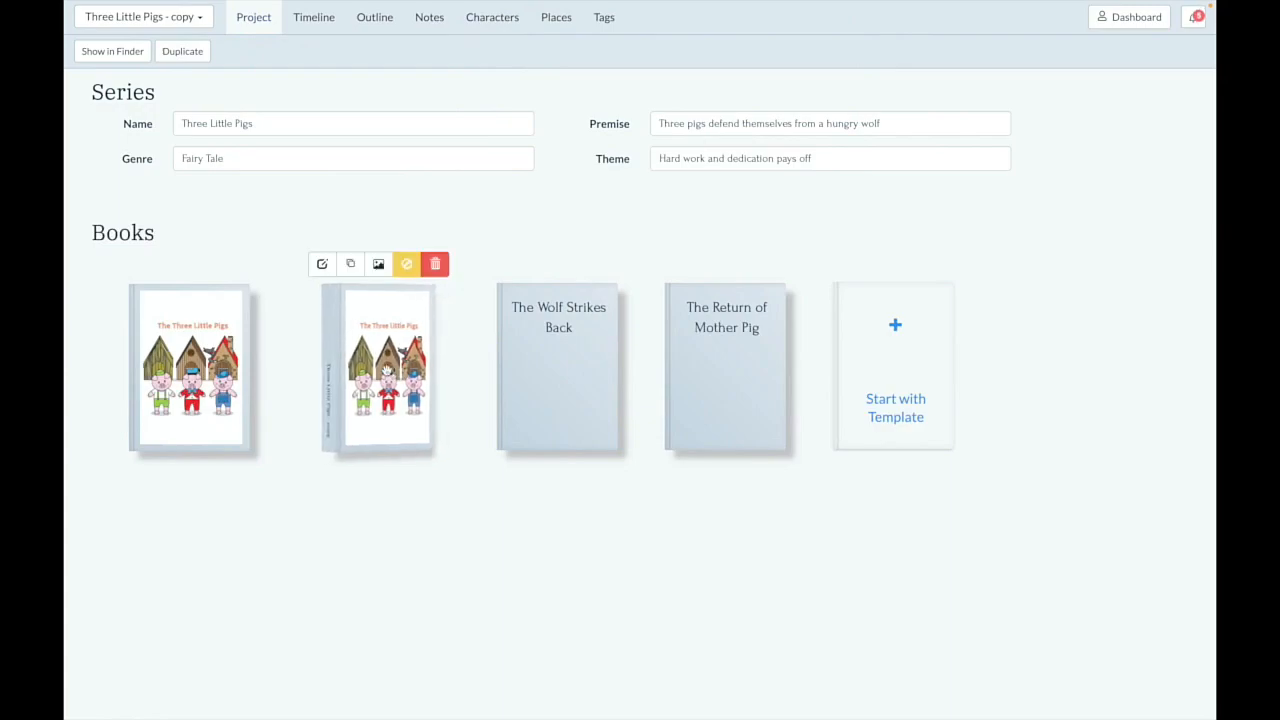
left_click(312, 16)
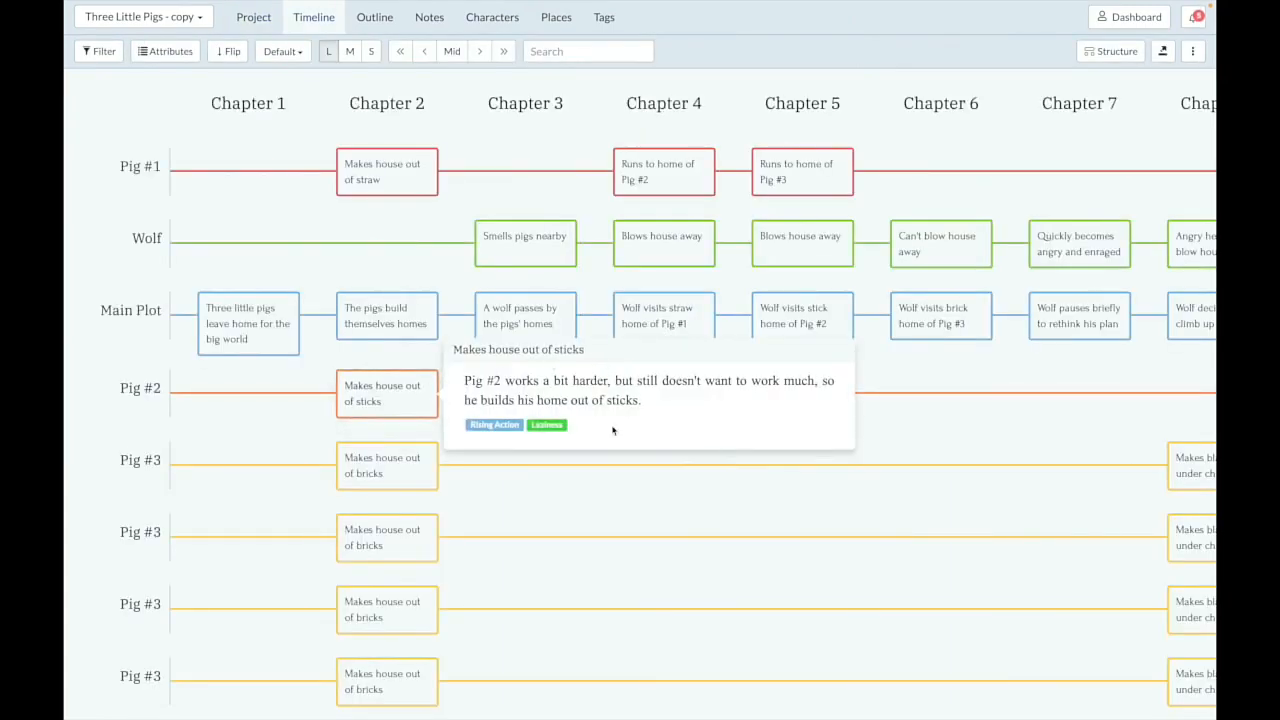
scroll("down", 3)
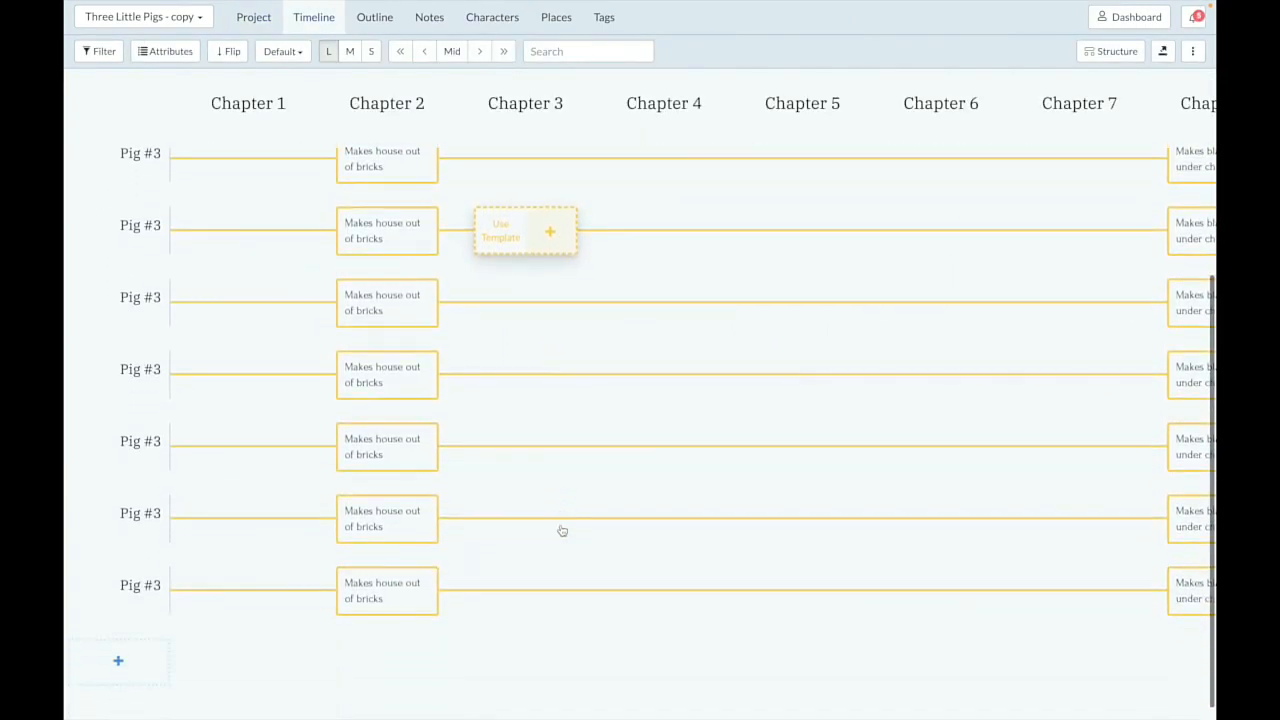
Step: Attach Sarra Cannon's Scene Roadmap from Starter Templates to 'The pigs build themselves homes'
left_click(524, 232)
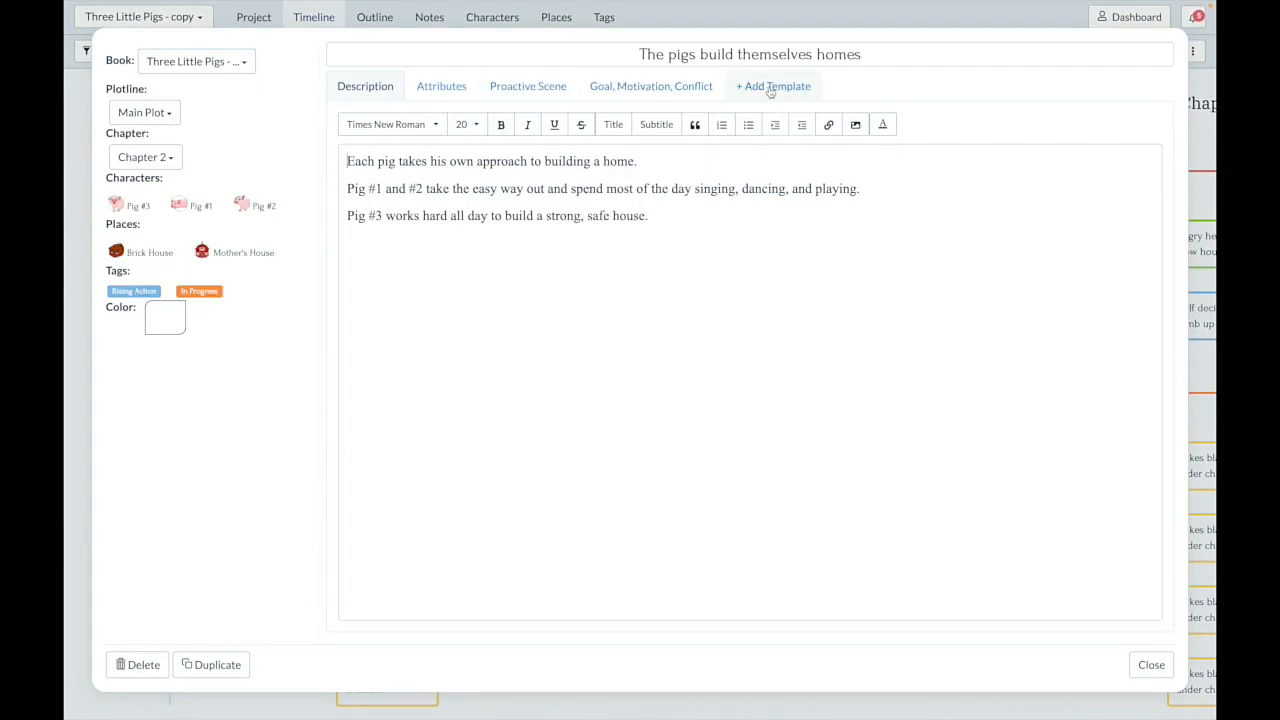
left_click(772, 86)
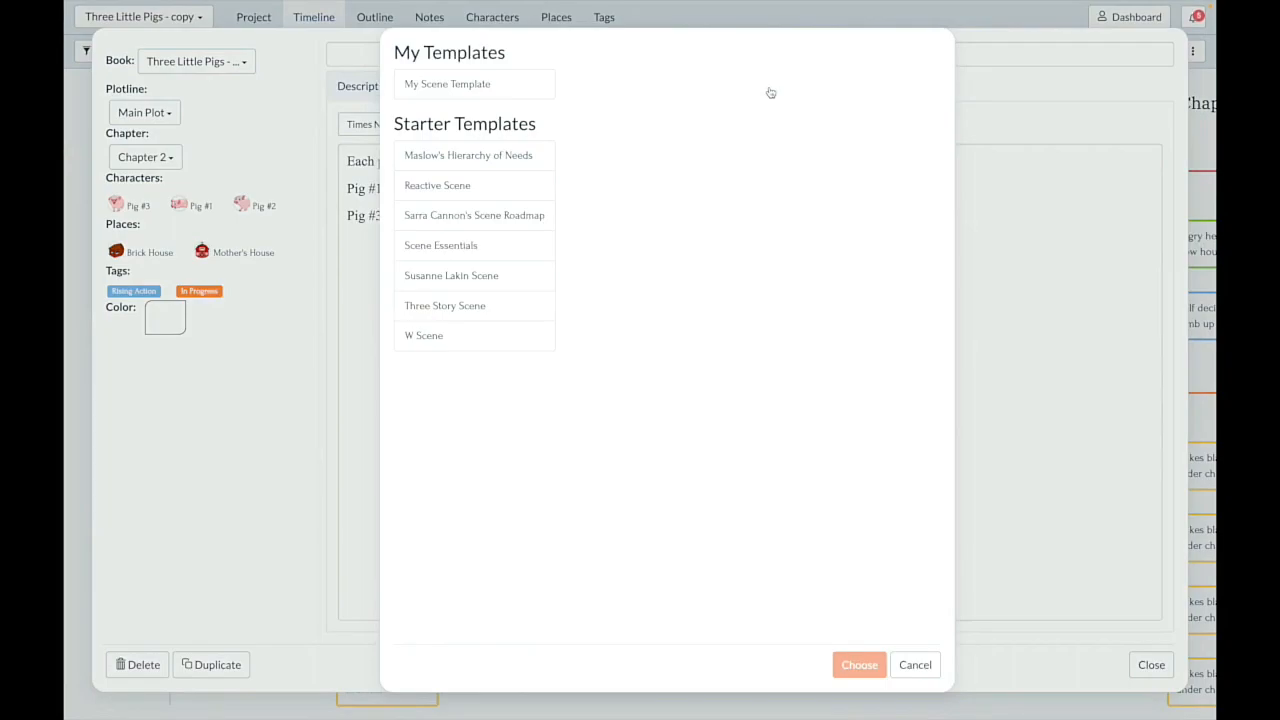
mouse_move(716, 148)
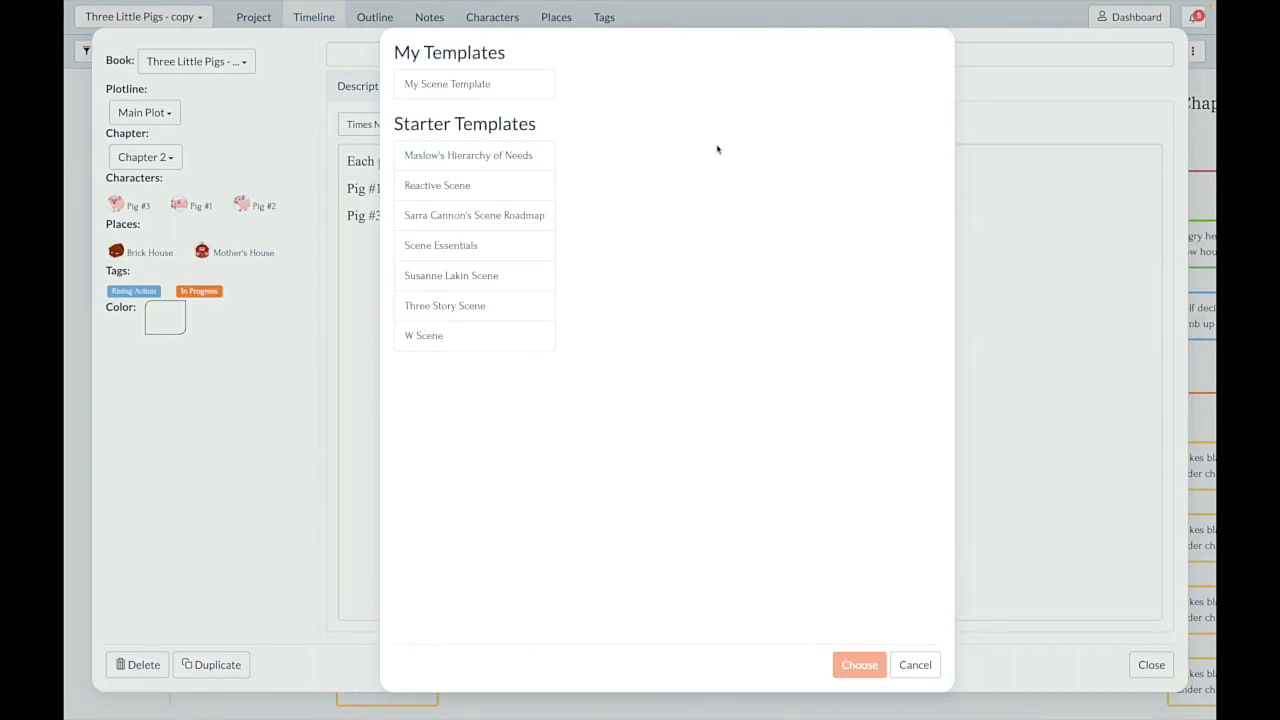
left_click(472, 216)
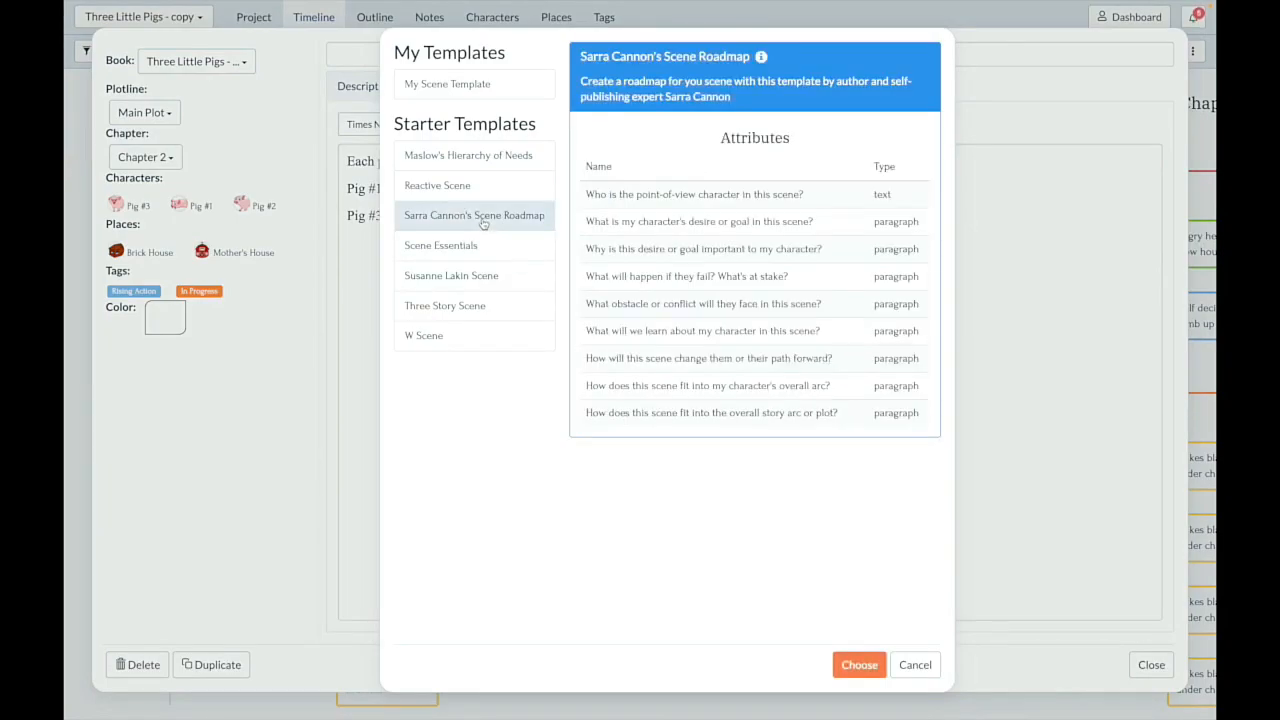
left_click(858, 664)
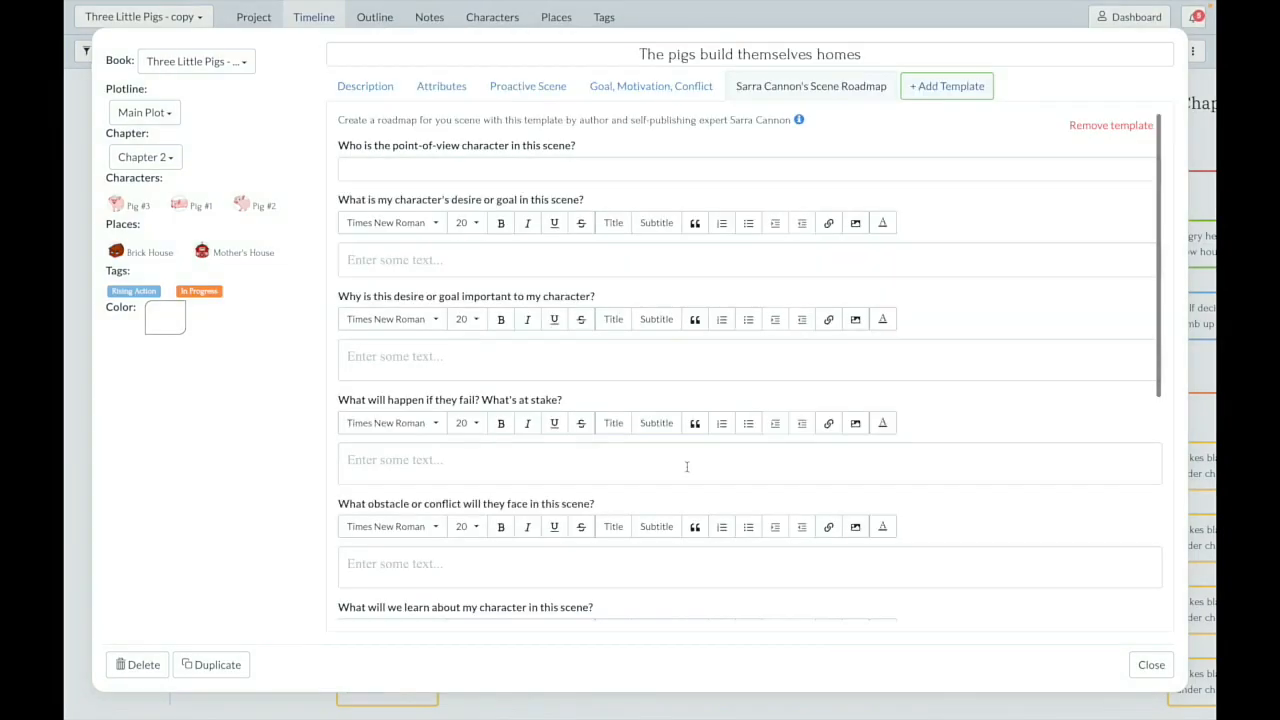
mouse_move(840, 142)
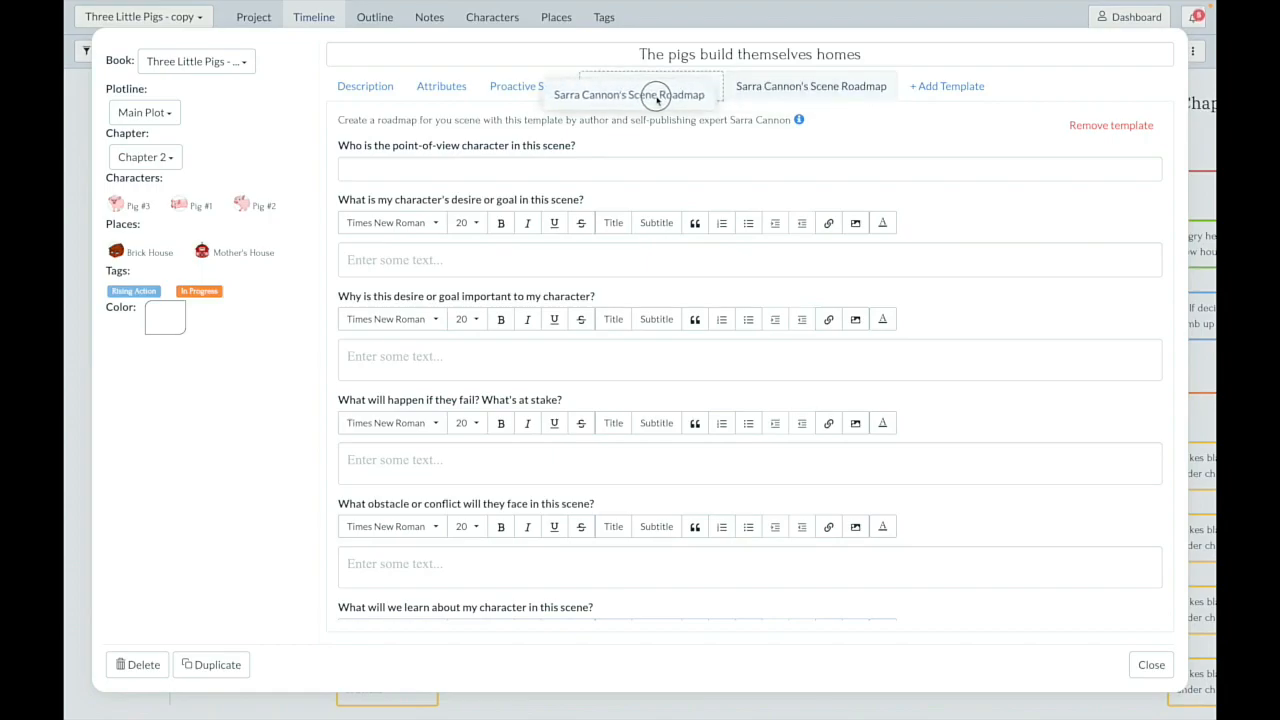
Step: Order tabs Attributes, Scene Roadmap, Proactive Scene last, then close the scene card
left_click(824, 86)
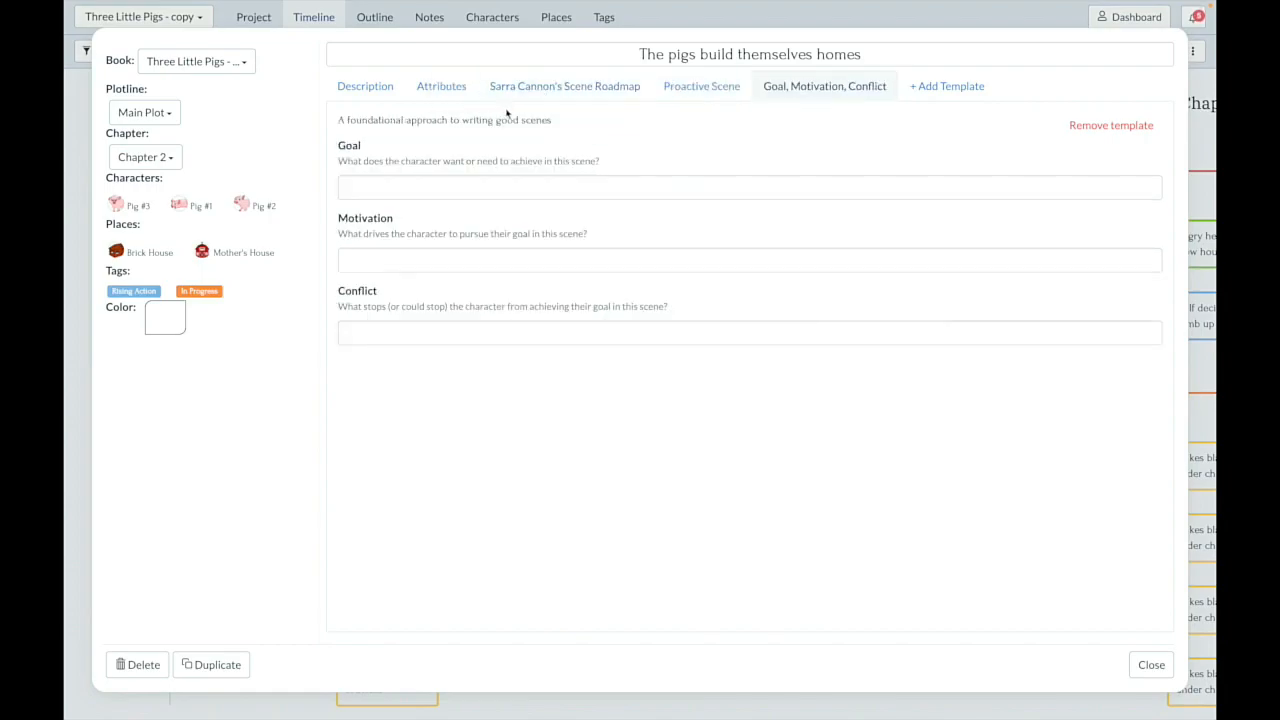
left_click(564, 86)
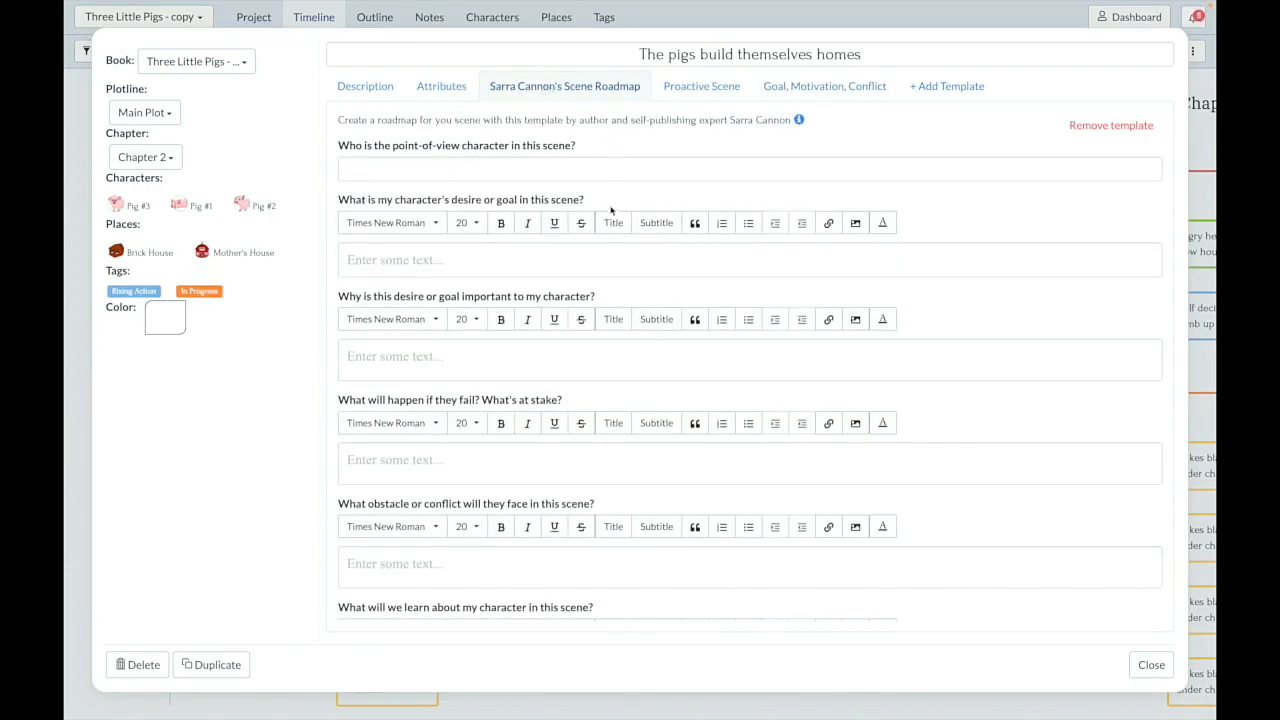
left_click(724, 84)
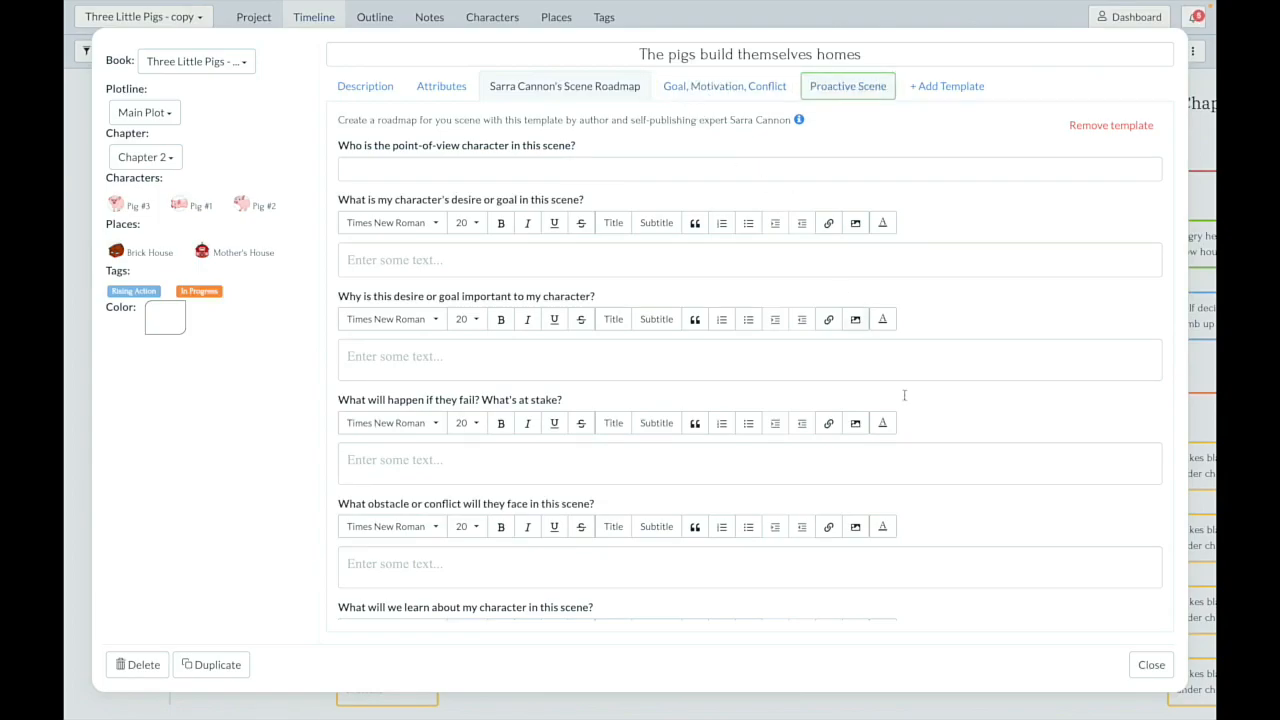
left_click(1152, 664)
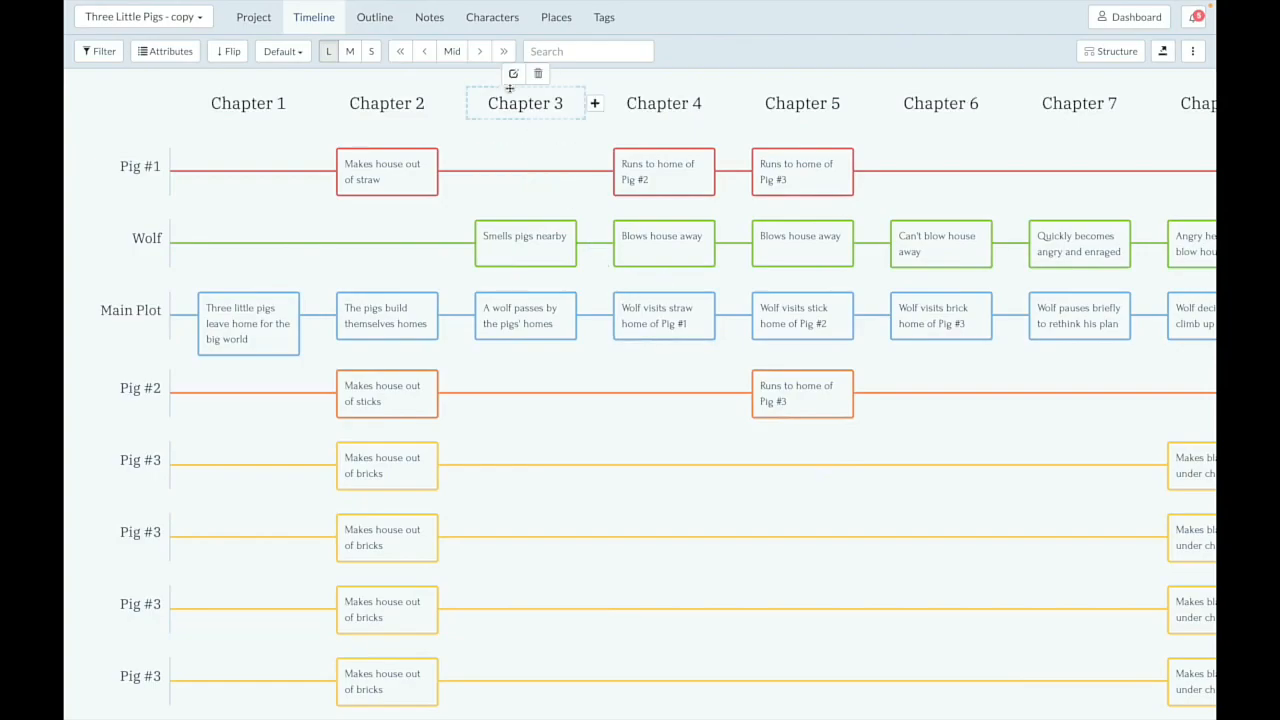
left_click(492, 16)
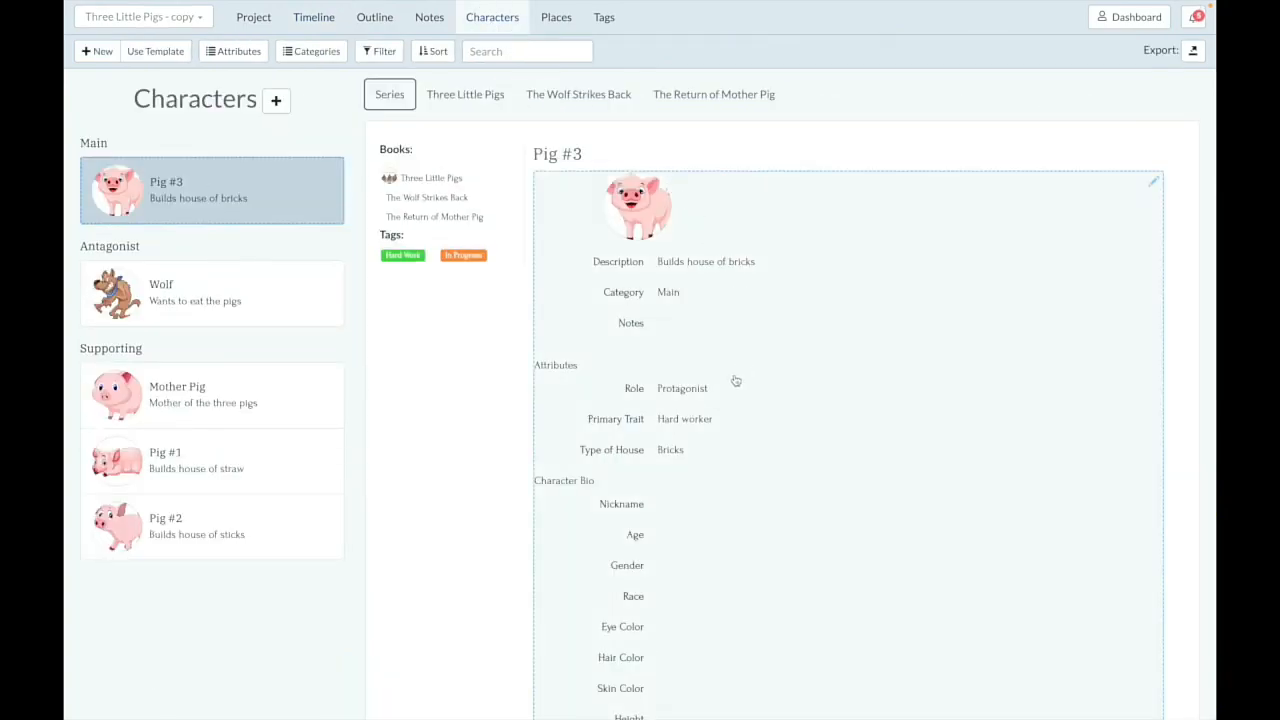
left_click(1152, 182)
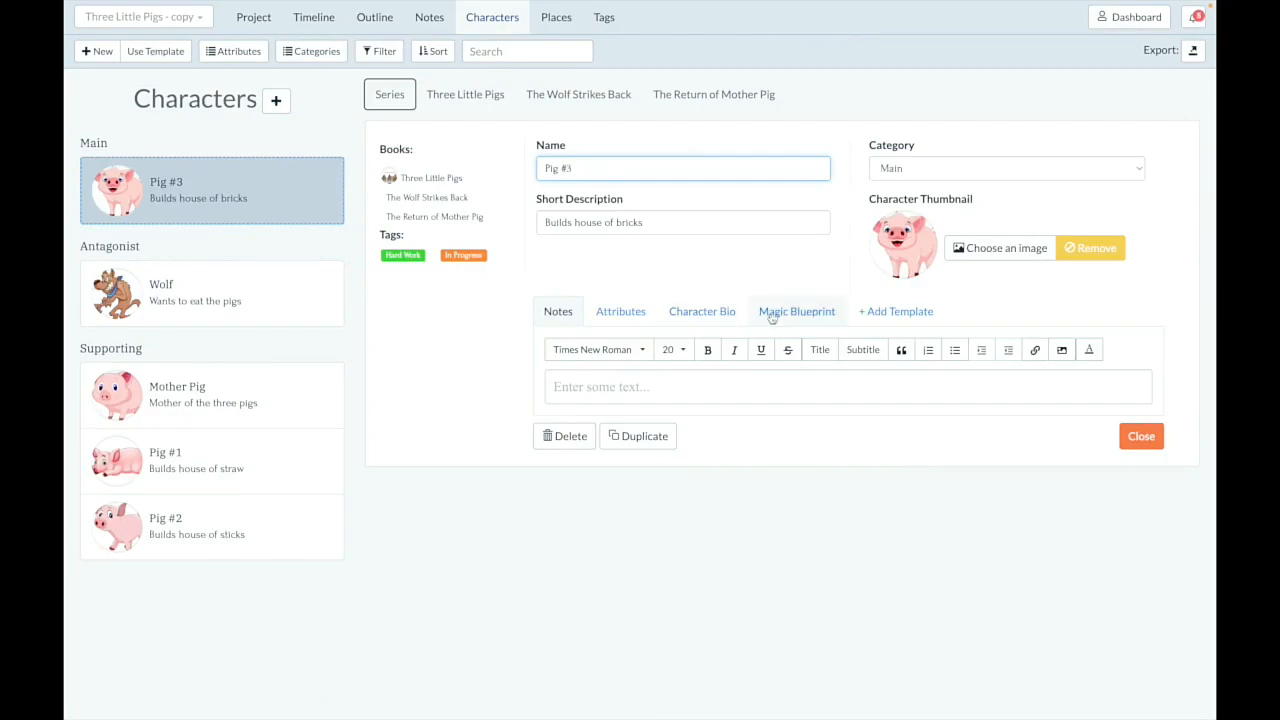
left_click(796, 312)
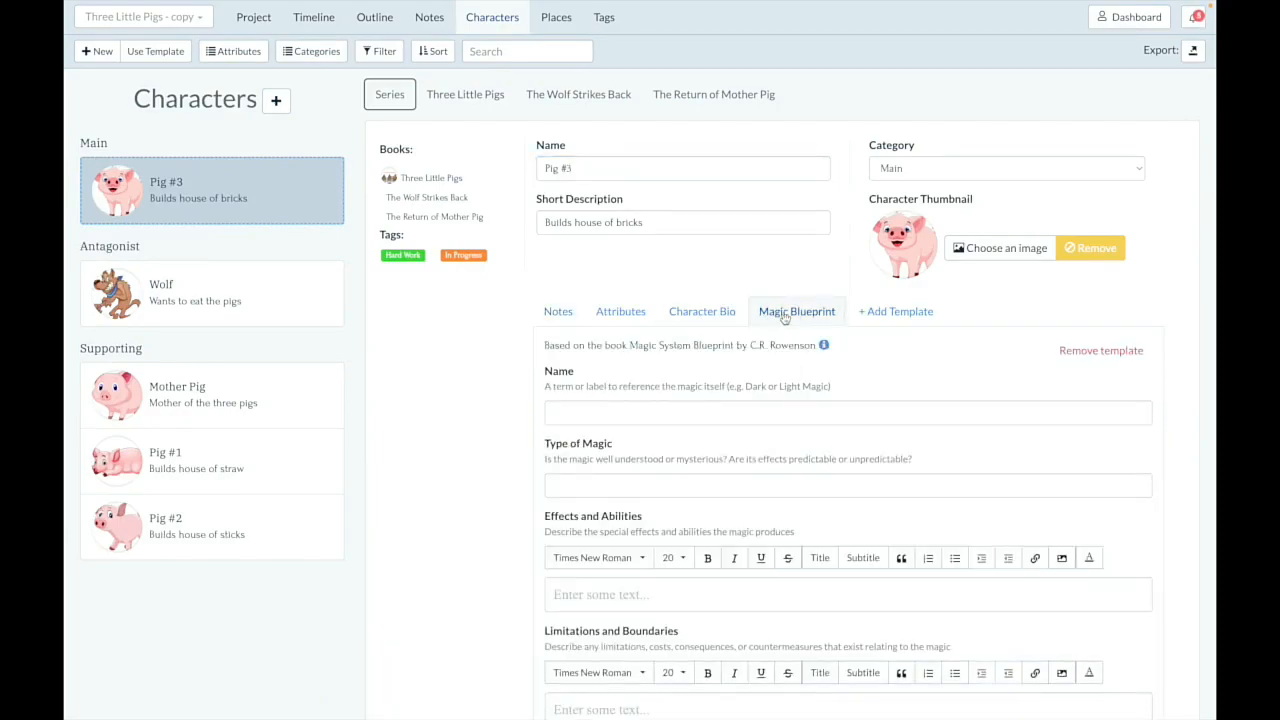
left_click(802, 312)
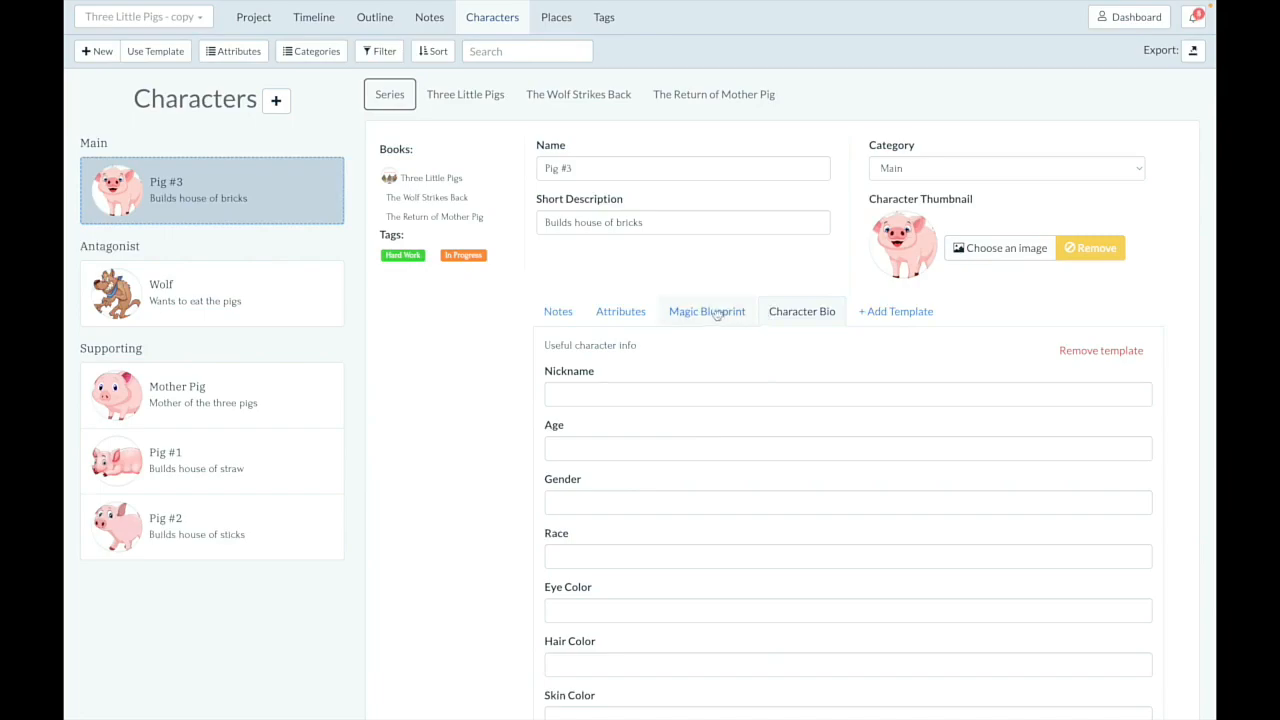
mouse_move(728, 350)
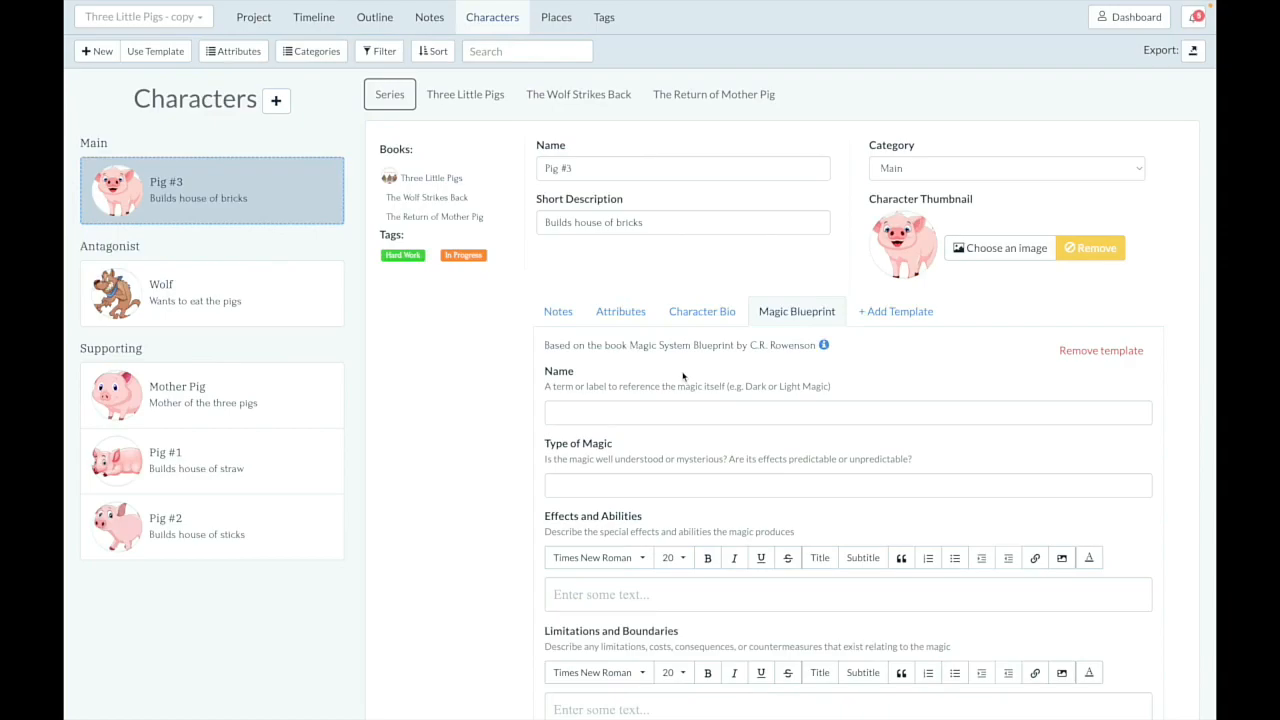
left_click(312, 16)
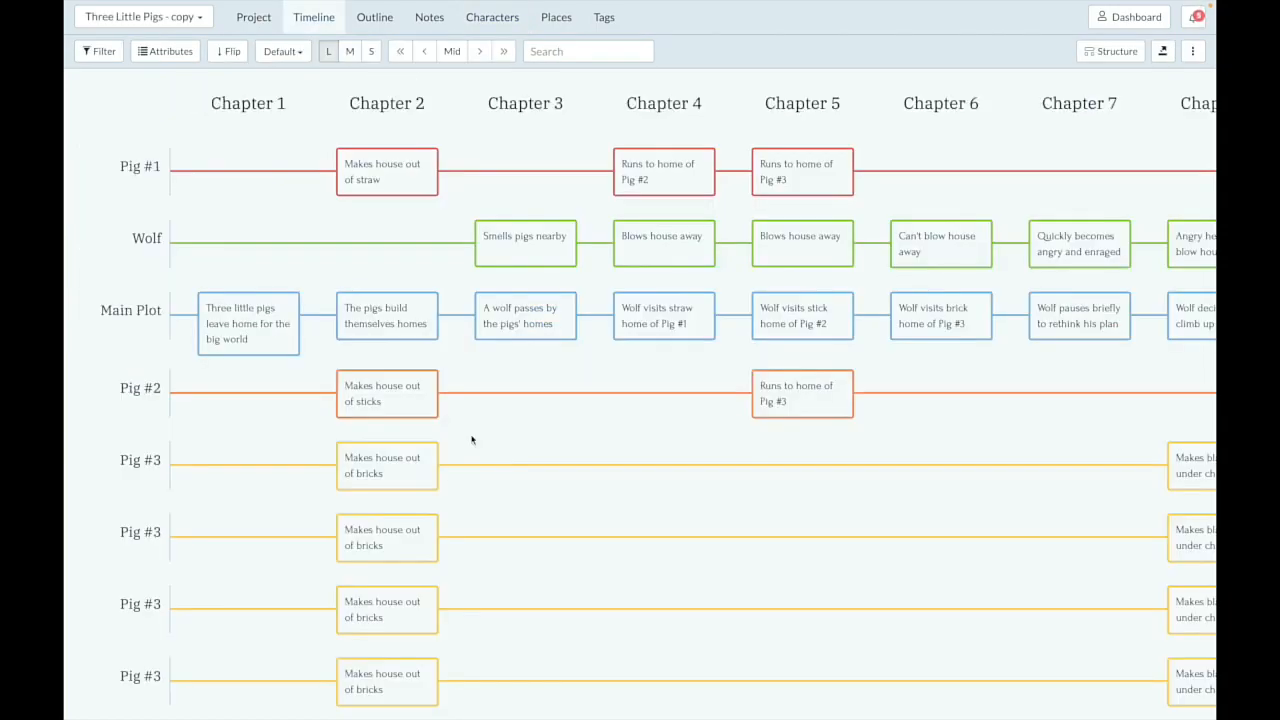
mouse_move(476, 428)
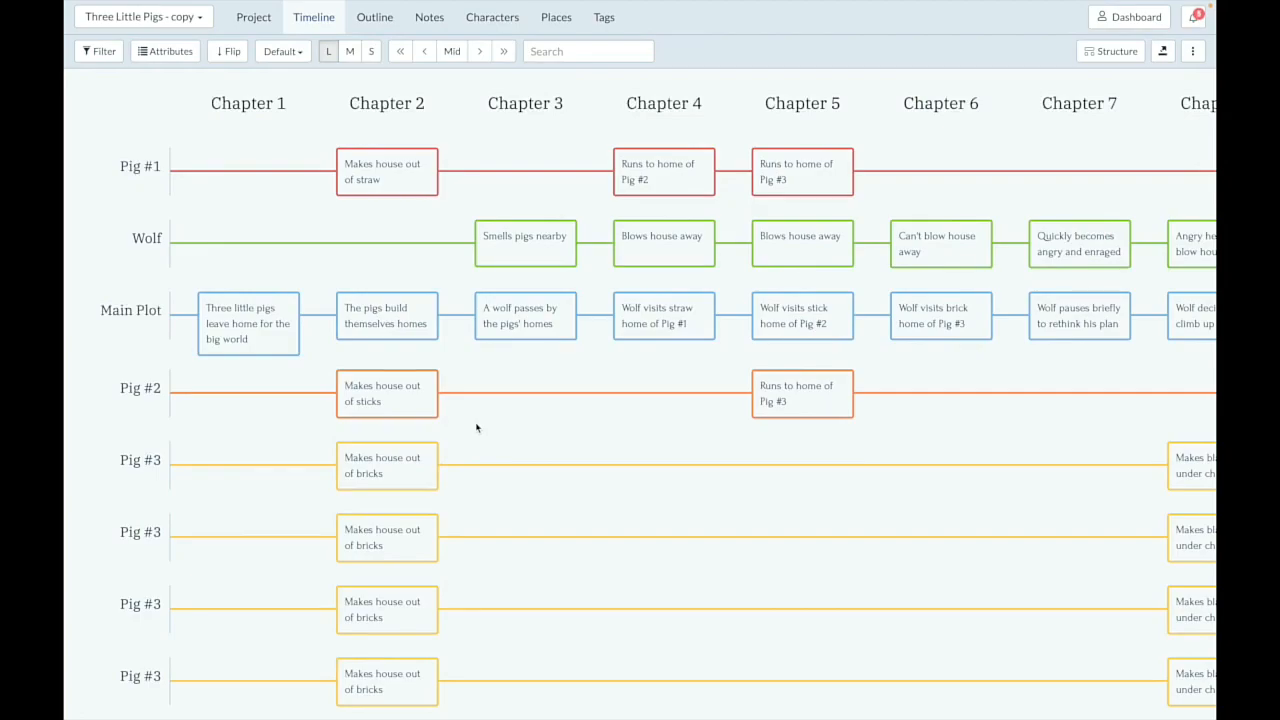
mouse_move(524, 316)
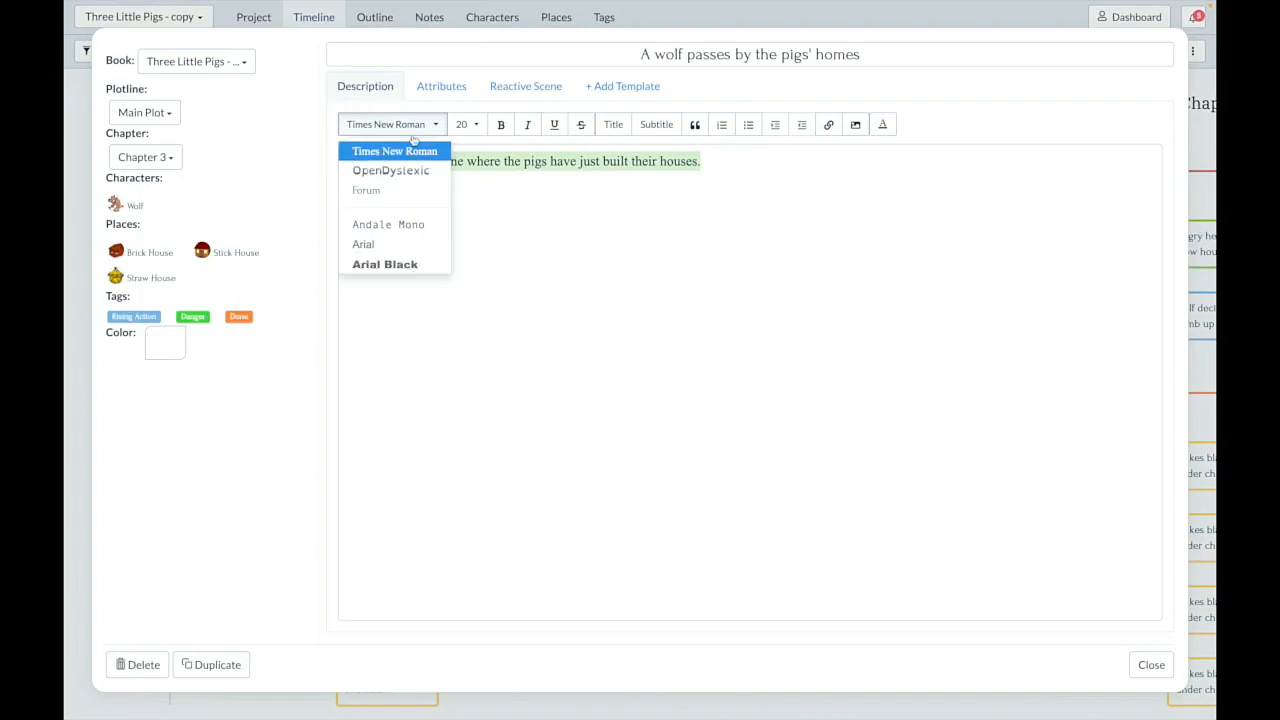
Step: Switch the wolf scene's description to OpenDyslexic and close the card
left_click(390, 170)
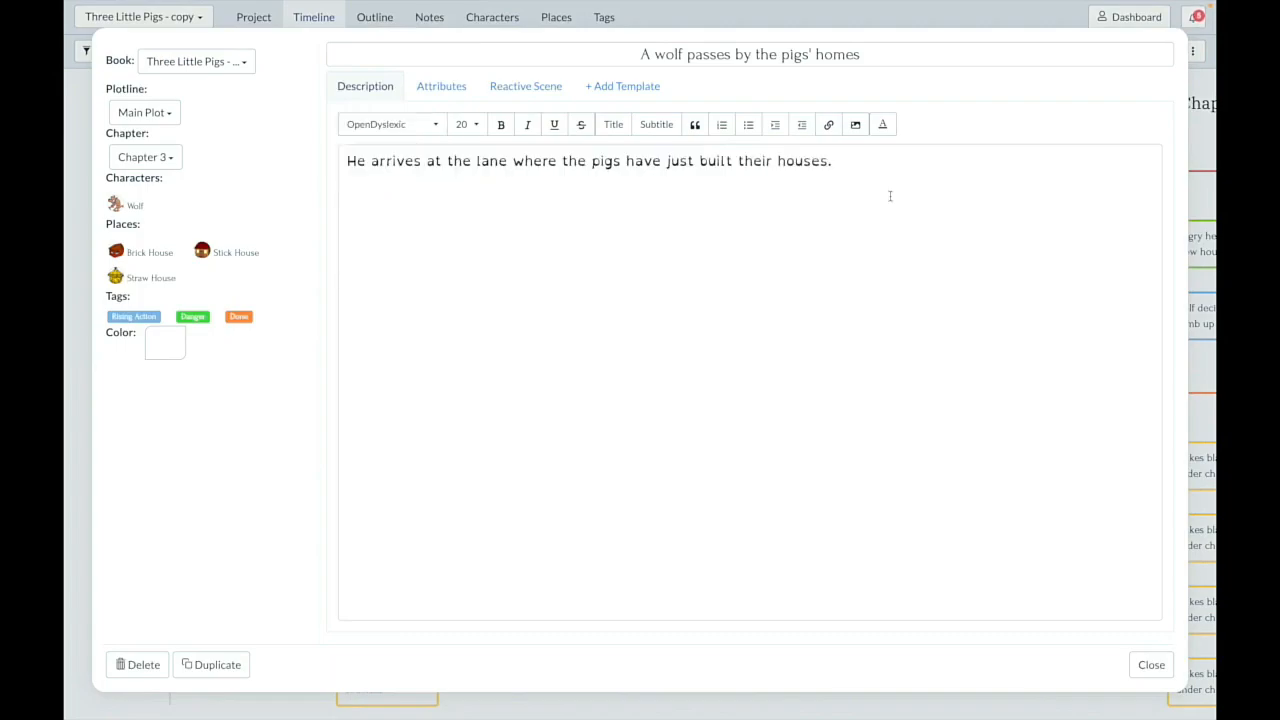
left_click(1152, 664)
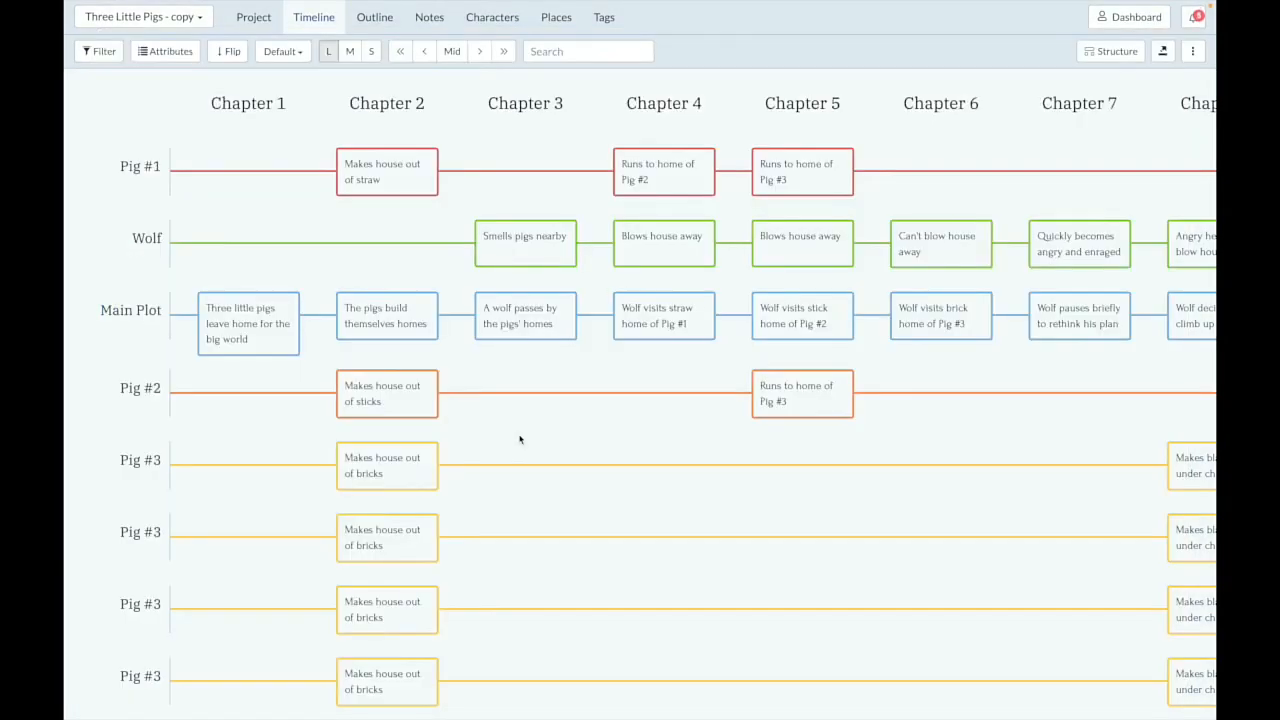
Step: Glance at the image gallery, then show the dashboard of recent projects
left_click(248, 104)
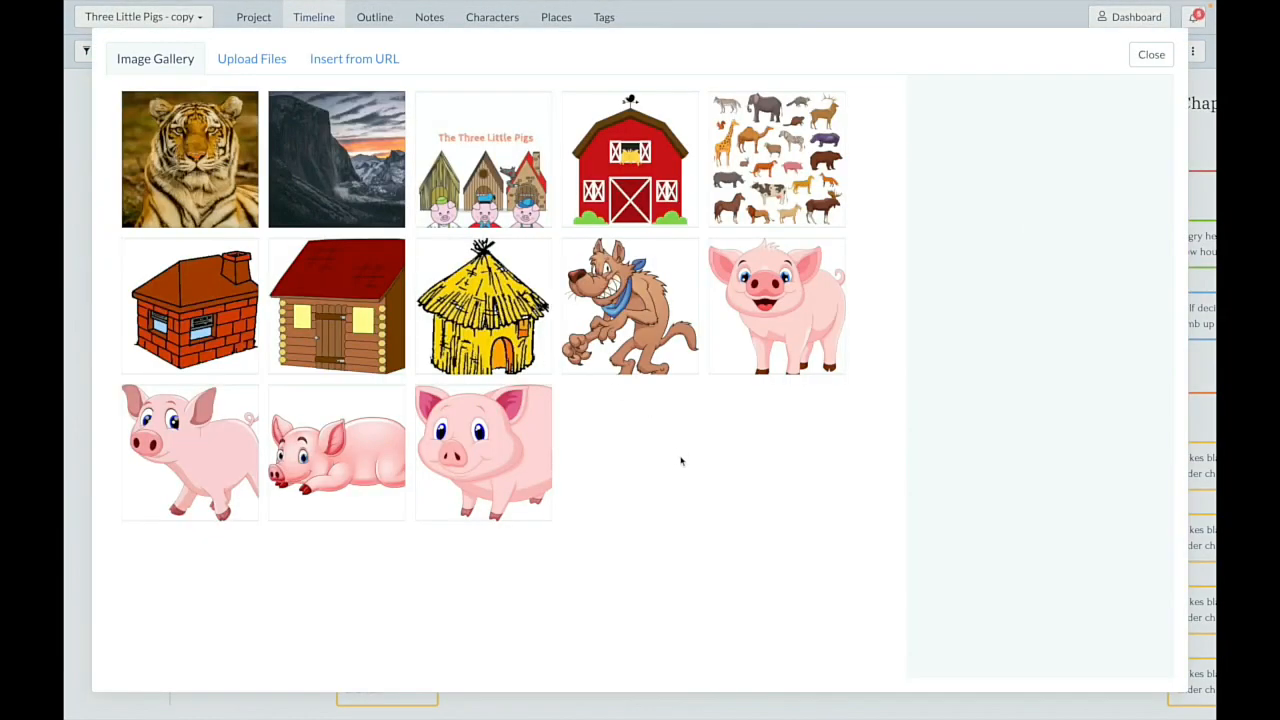
left_click(1150, 54)
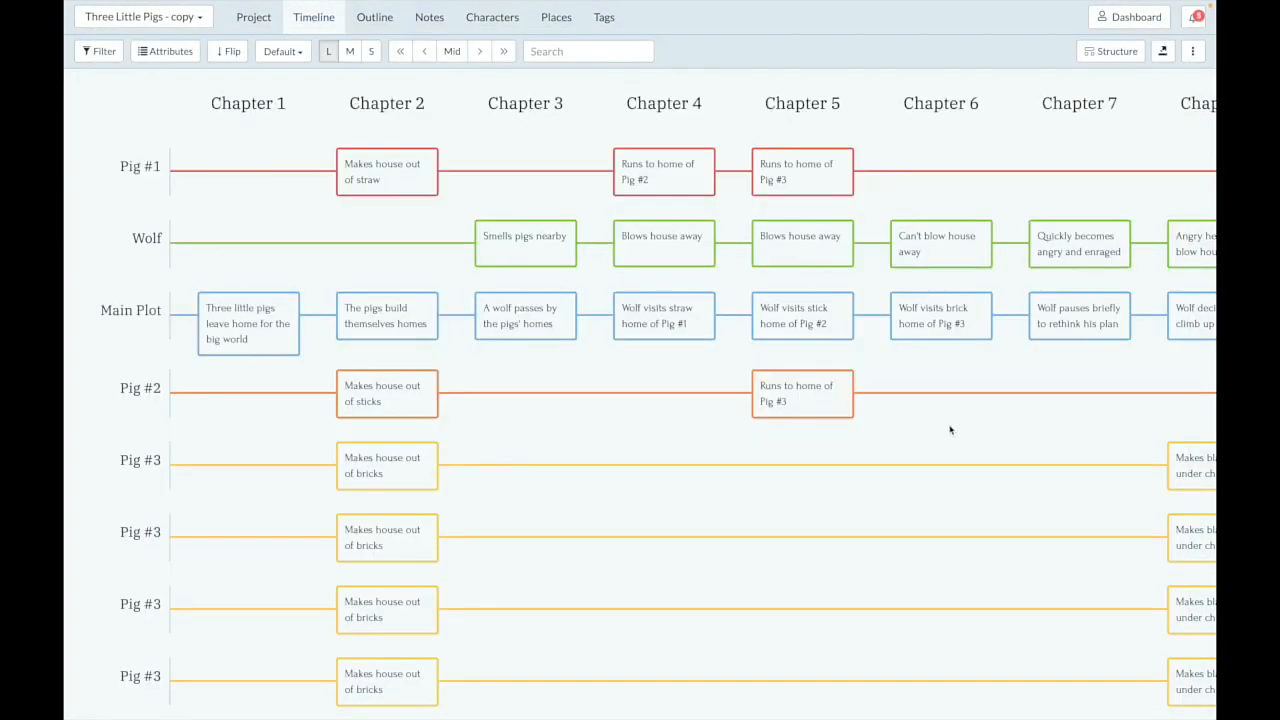
left_click(1128, 16)
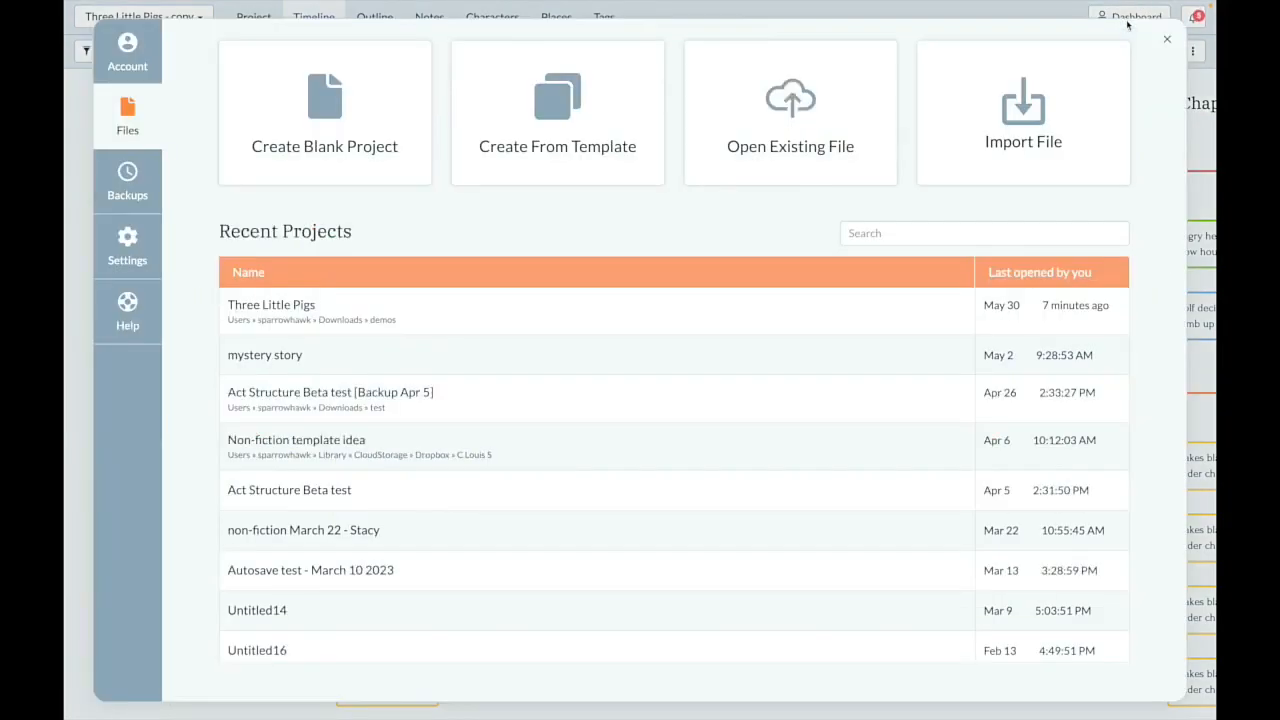
mouse_move(596, 304)
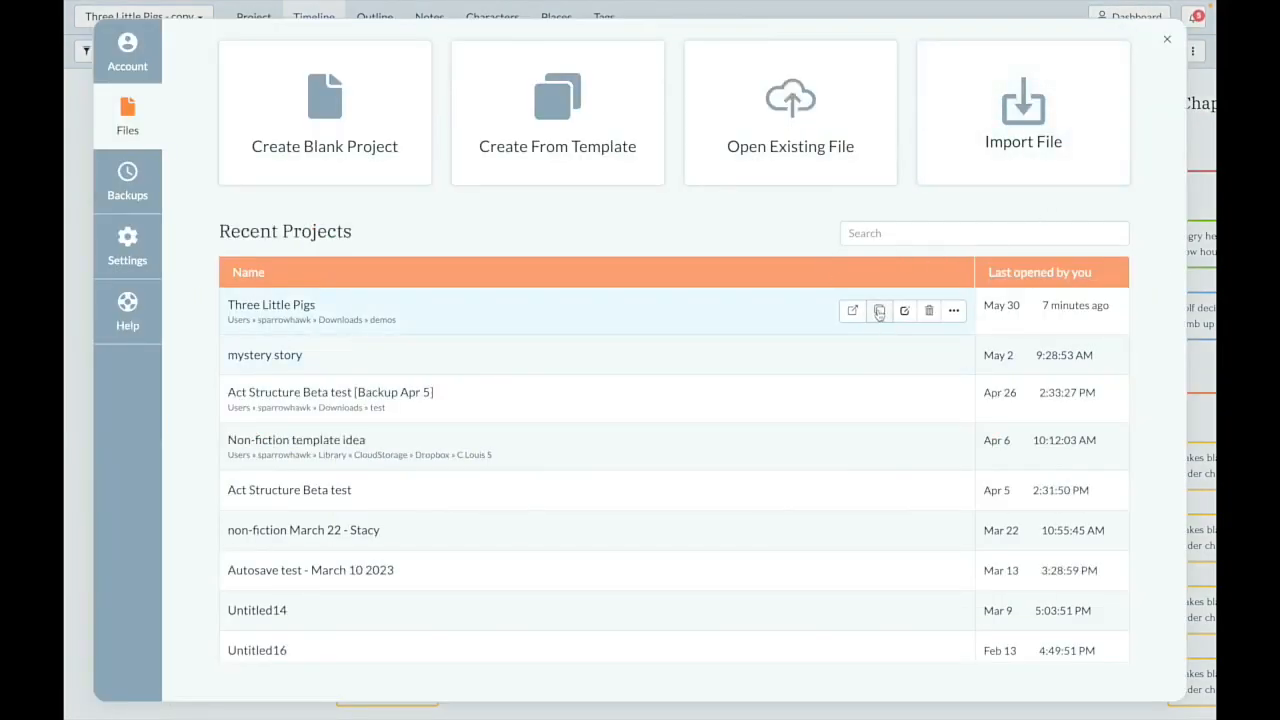
mouse_move(880, 312)
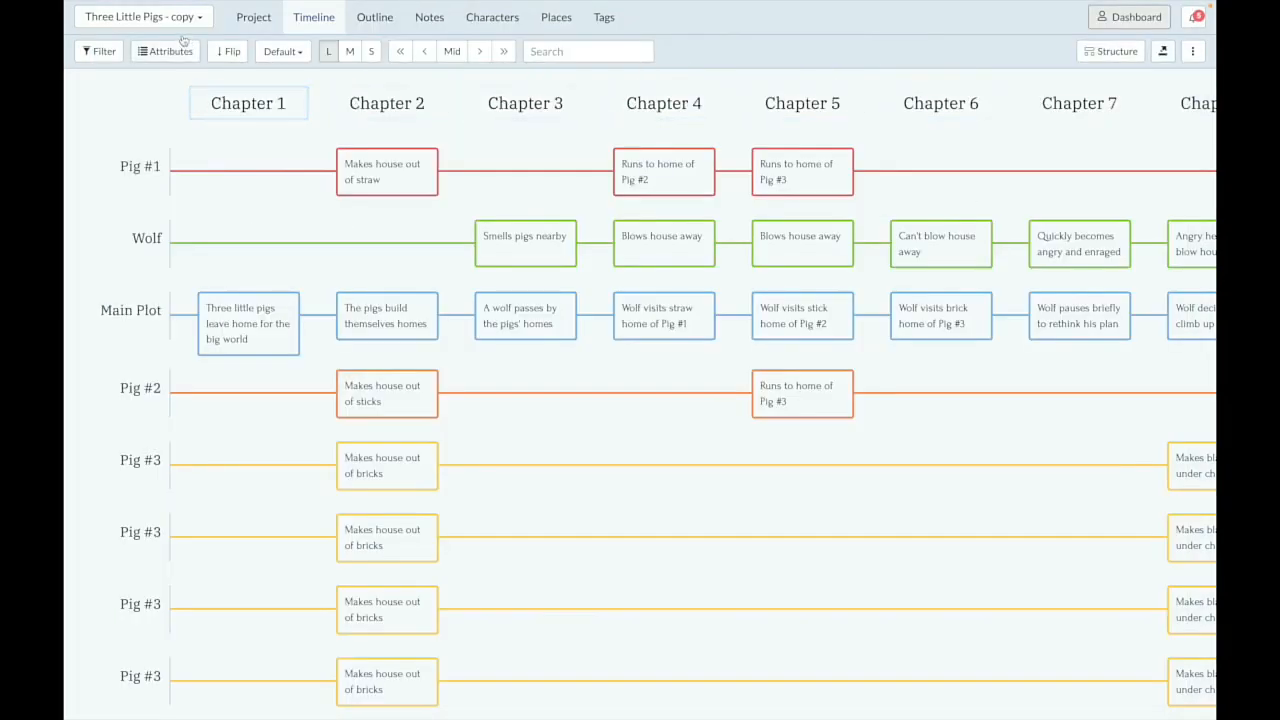
Step: Show the File menu with its Duplicate File… option
left_click(146, 8)
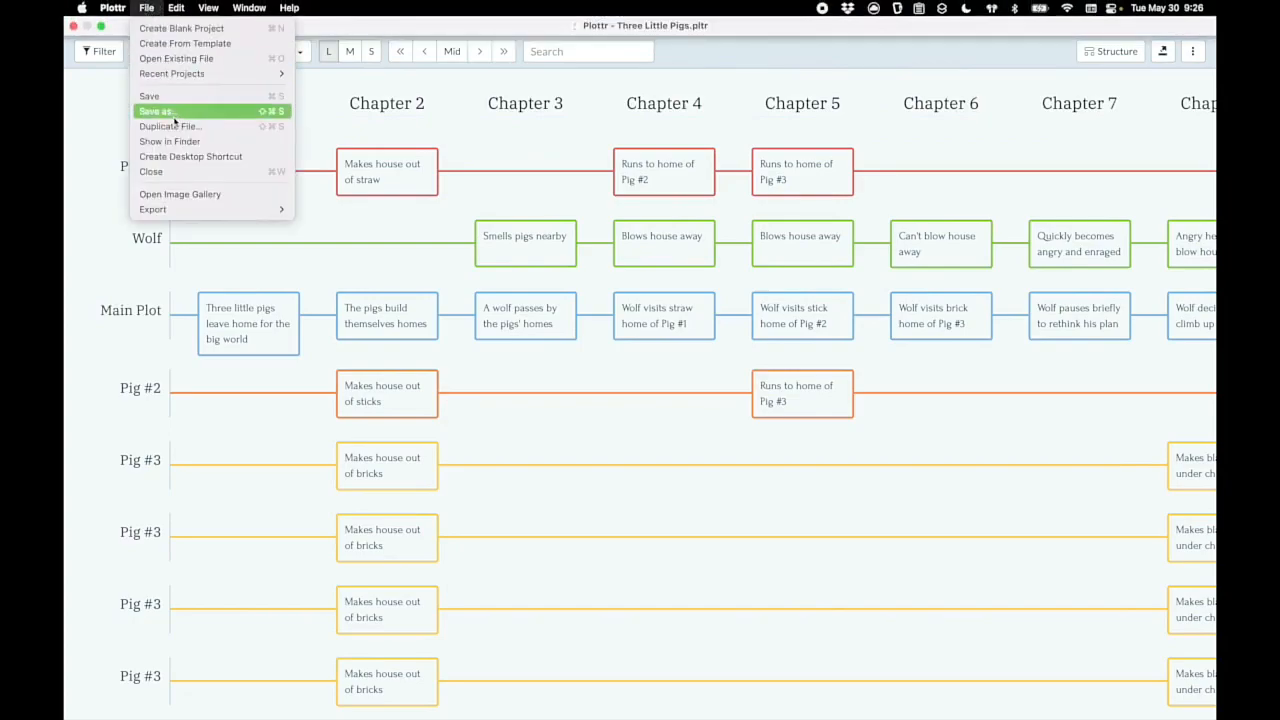
mouse_move(170, 126)
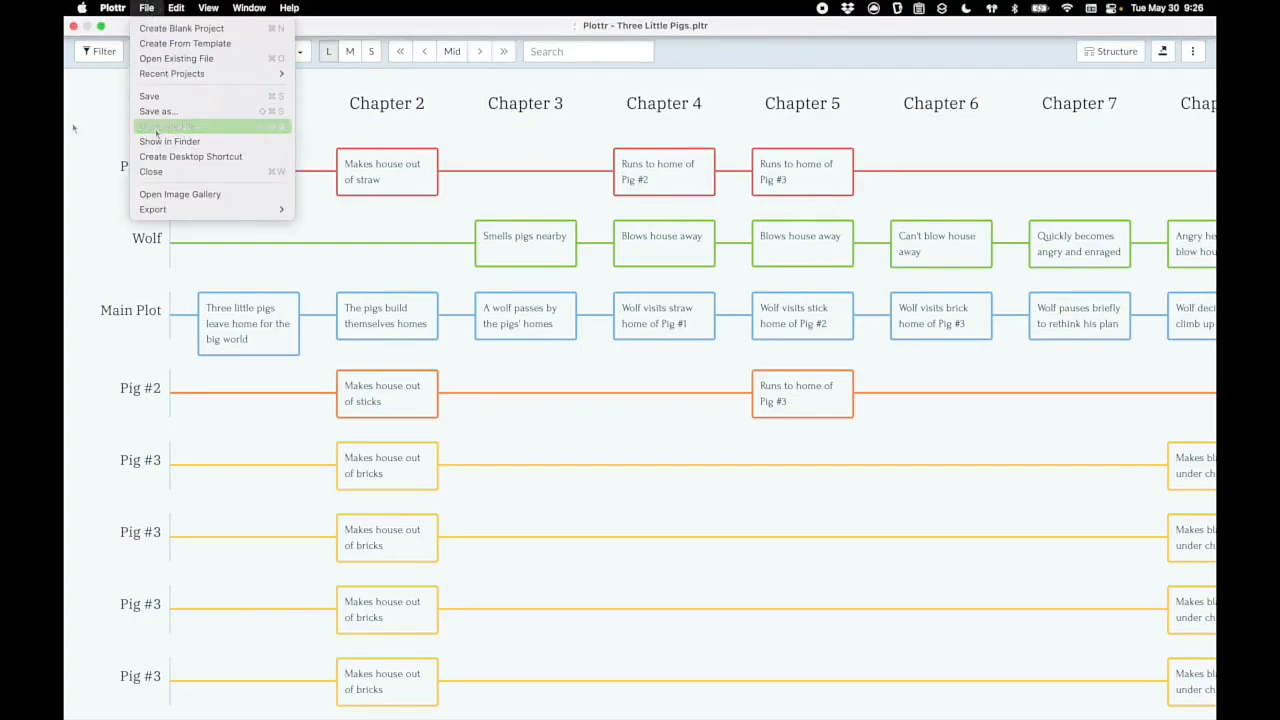